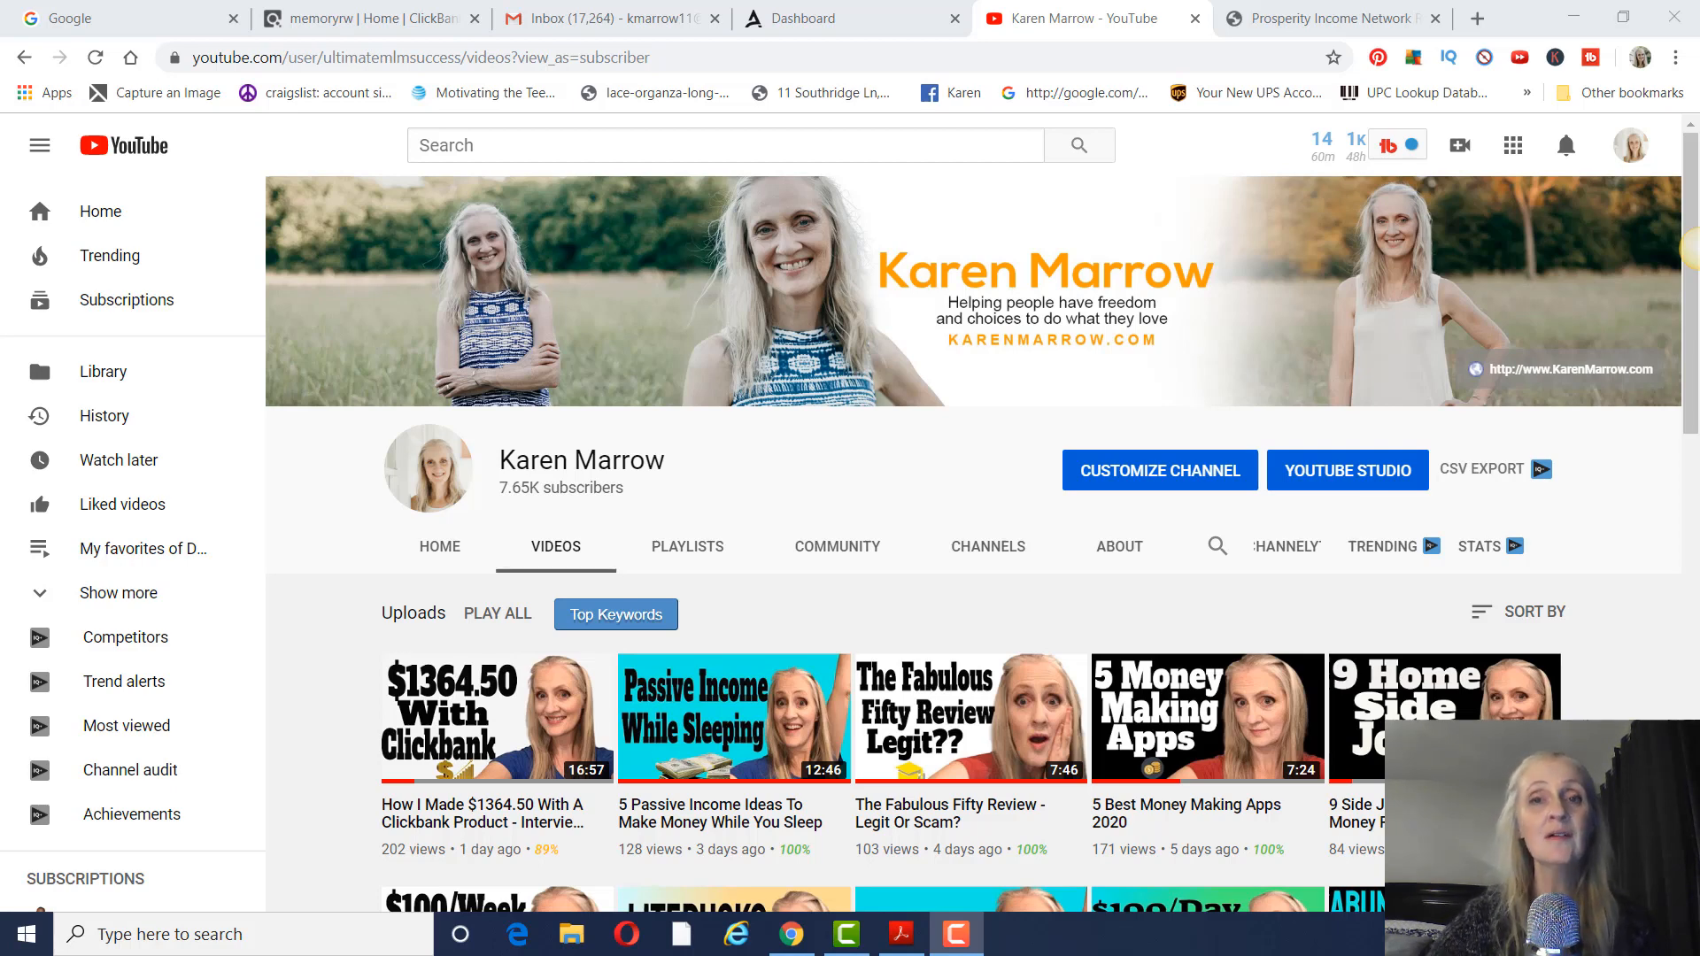
mouse_move(1678, 675)
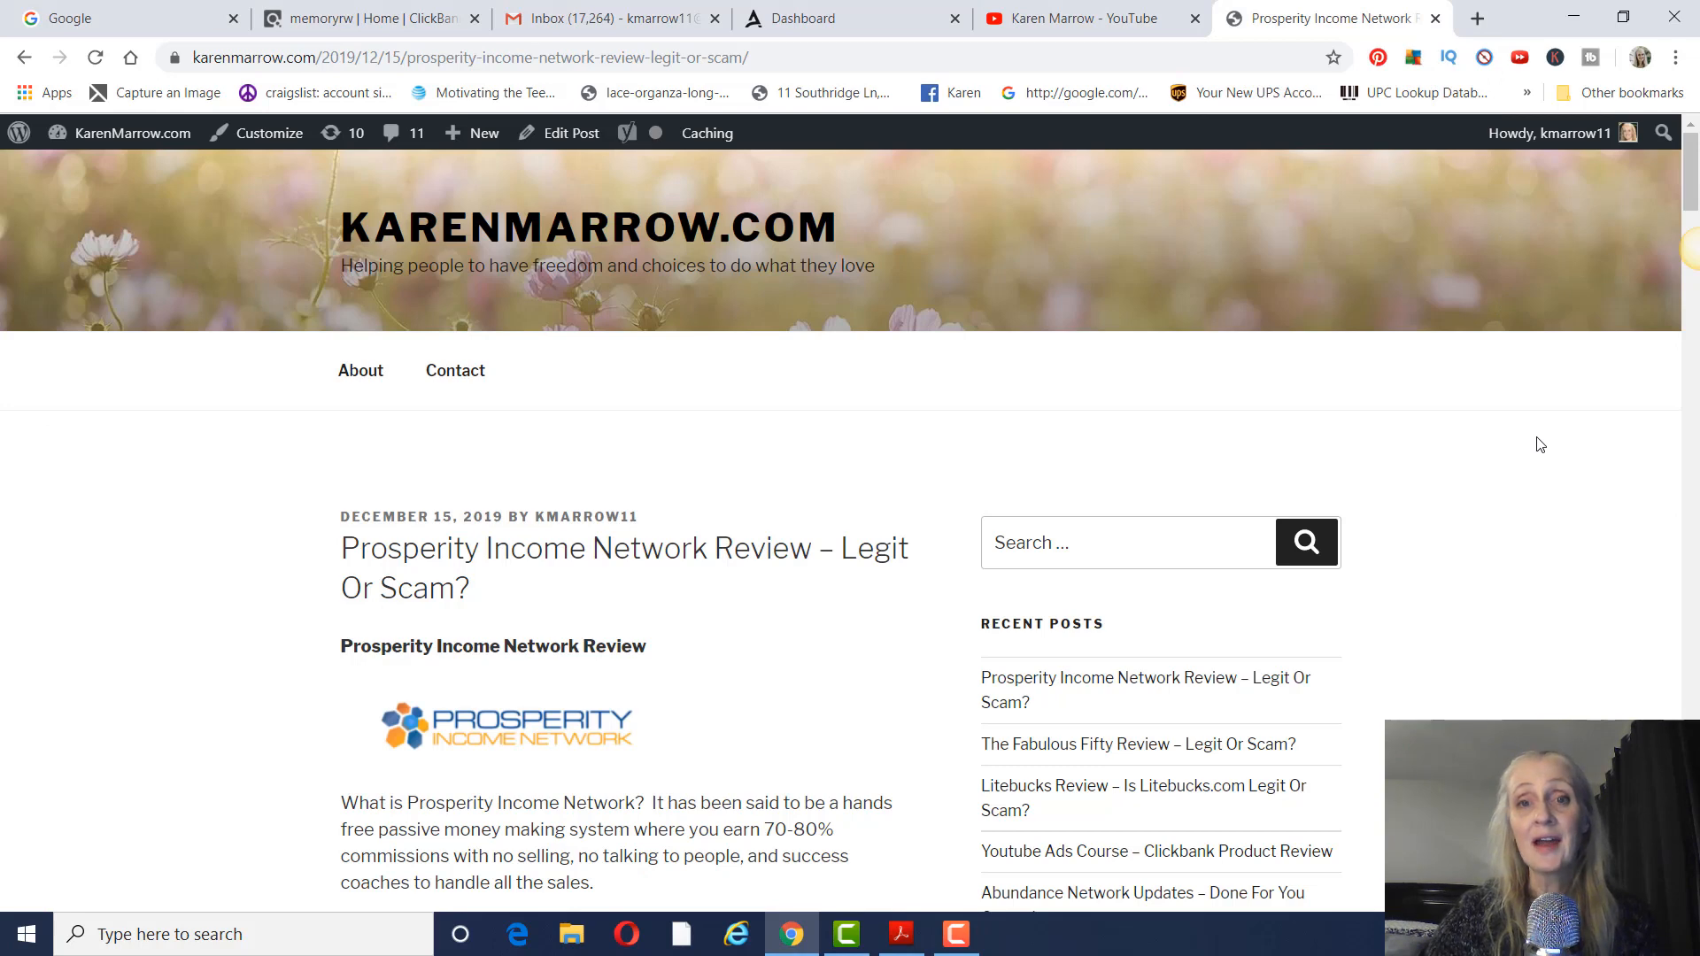
Scroll the review past the introduction to the Owner section and the Products digital training list.
scroll(down, 3)
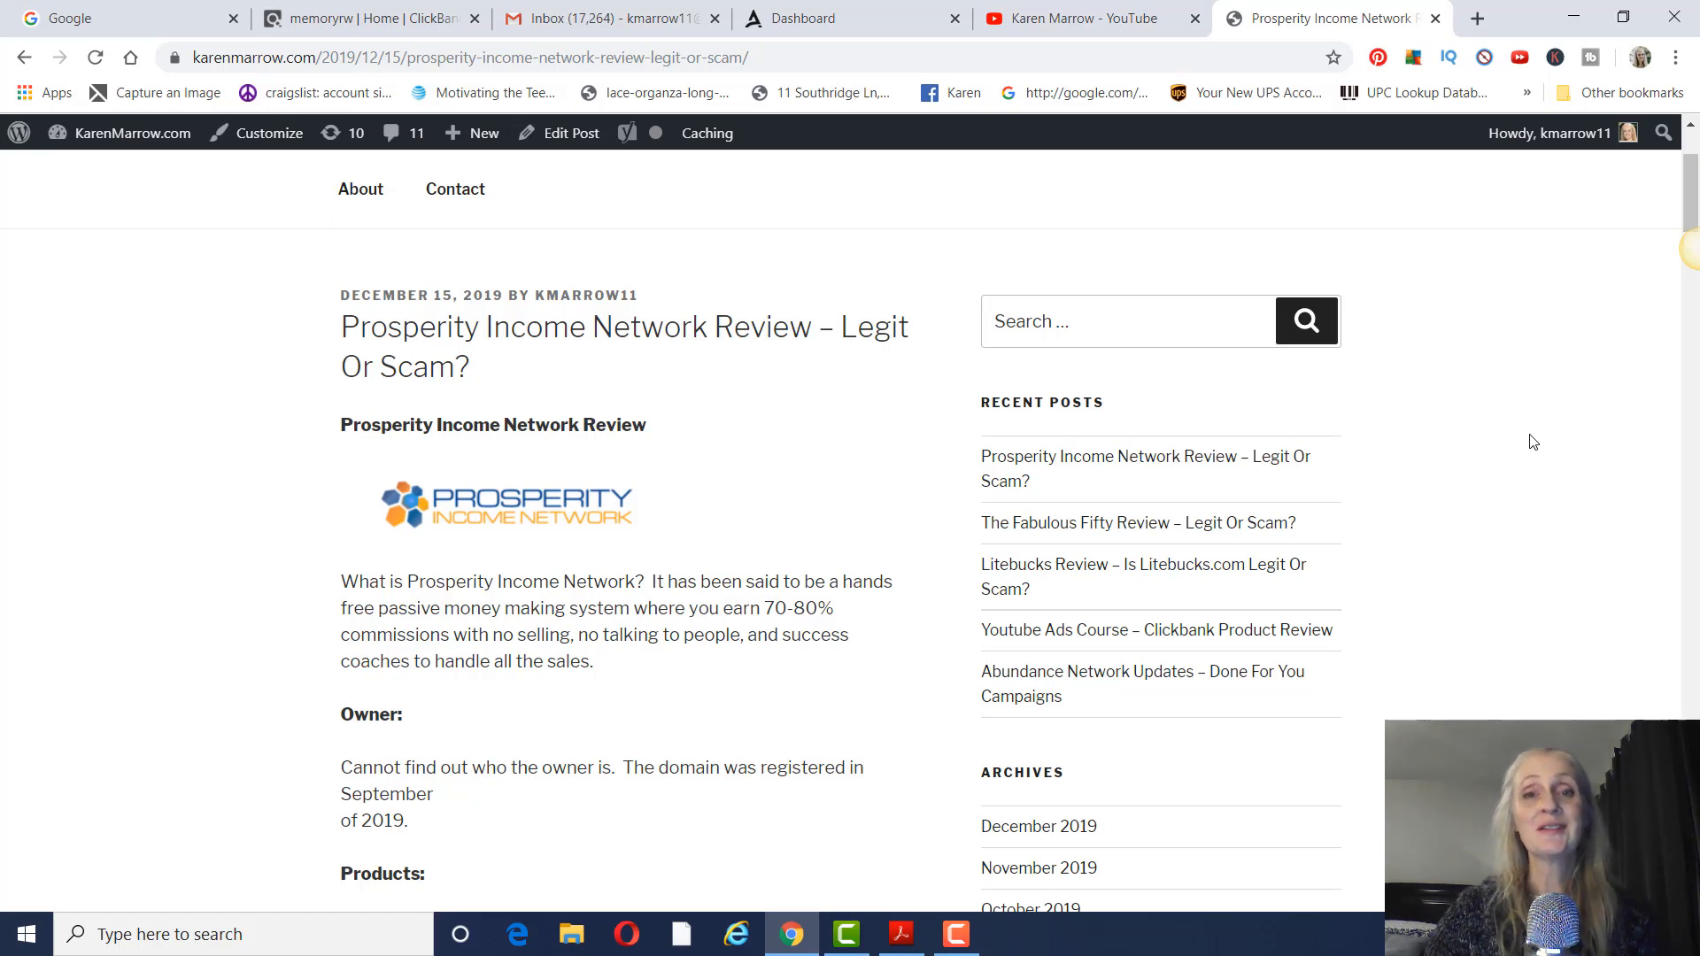
scroll(down, 3)
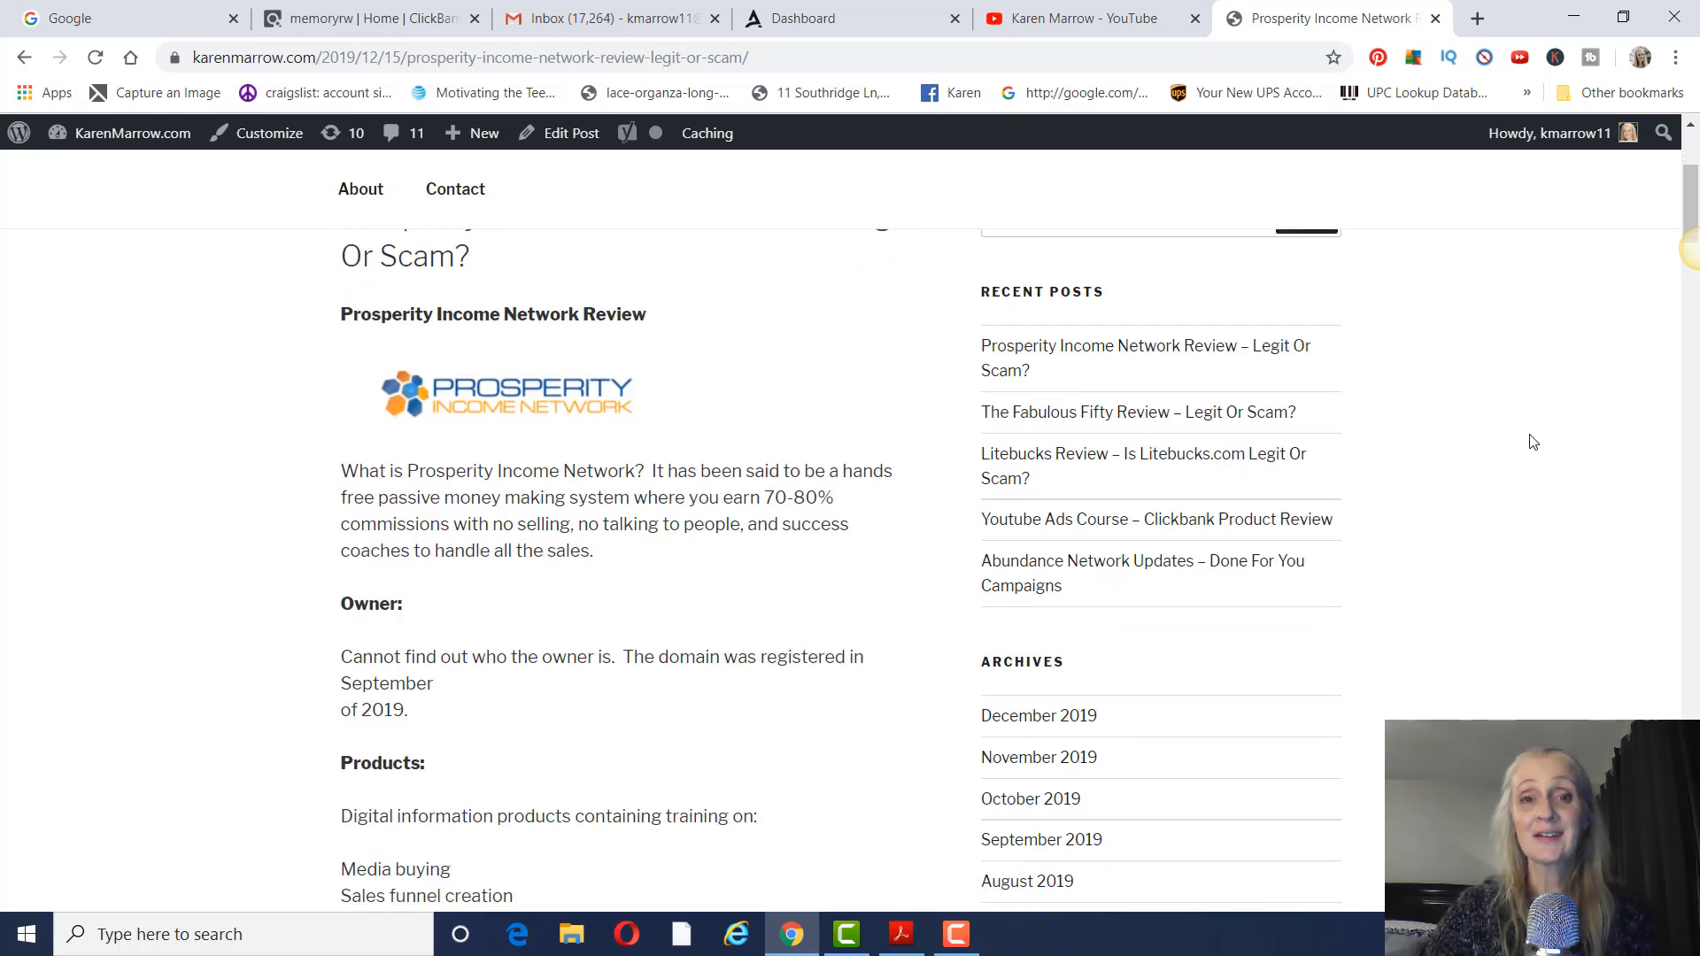
mouse_move(1584, 457)
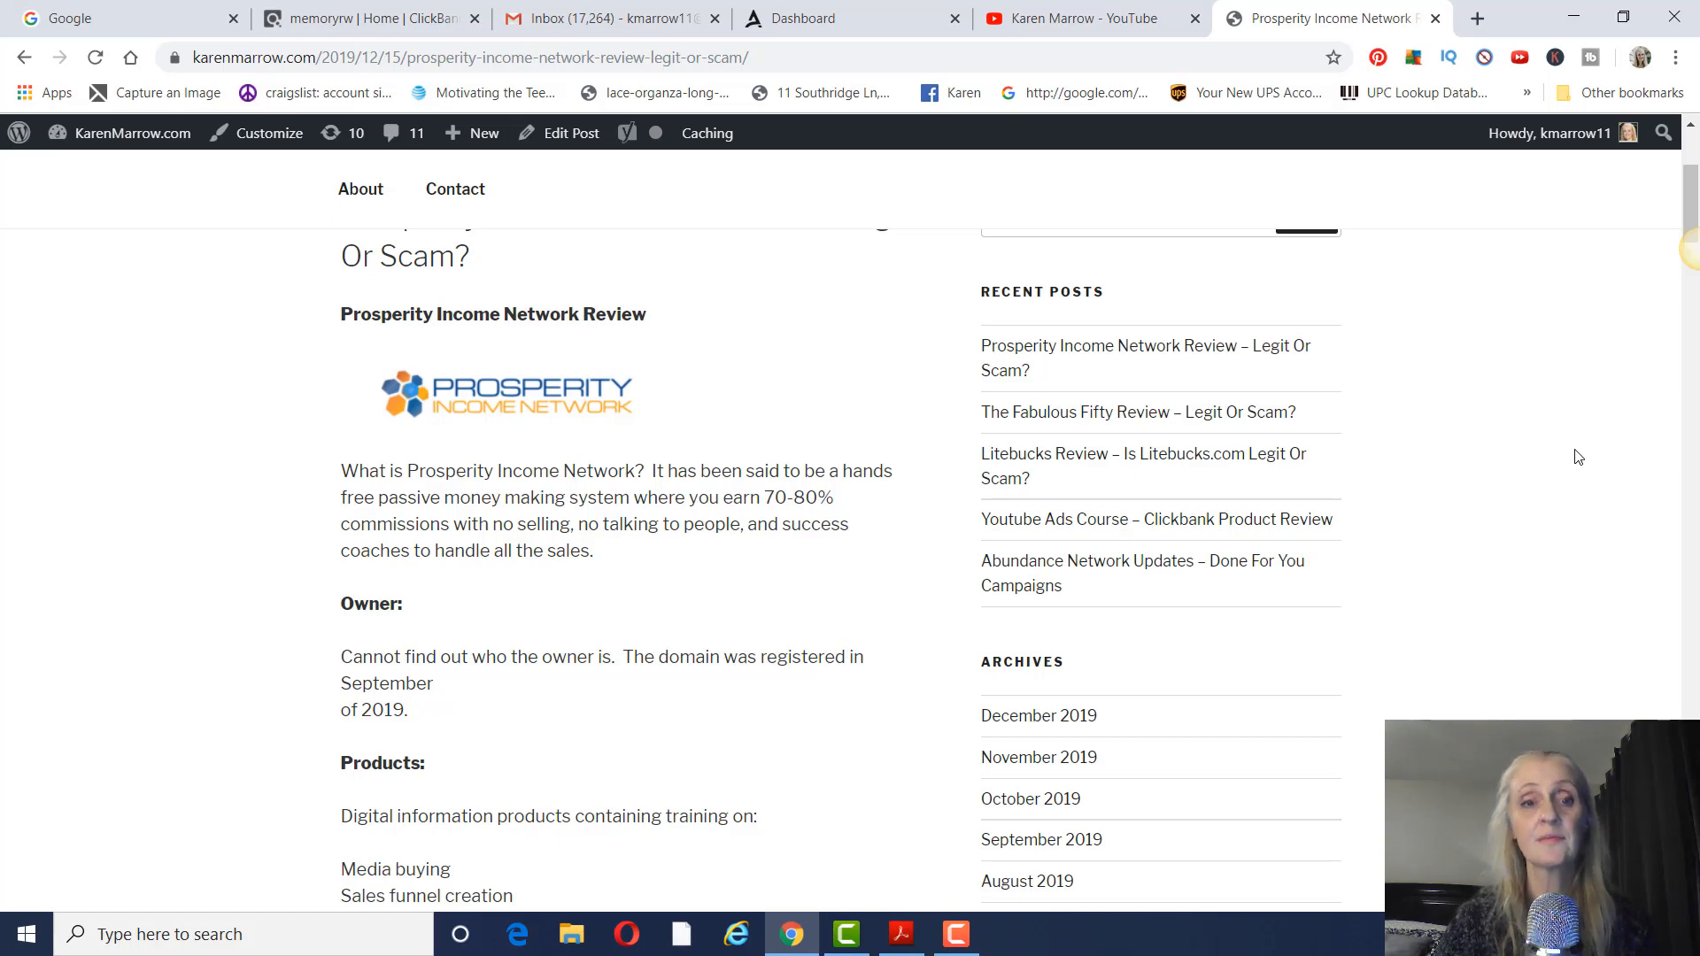
Scroll to the full product topics and the Cost To Join Starter and Deluxe fees.
scroll(down, 3)
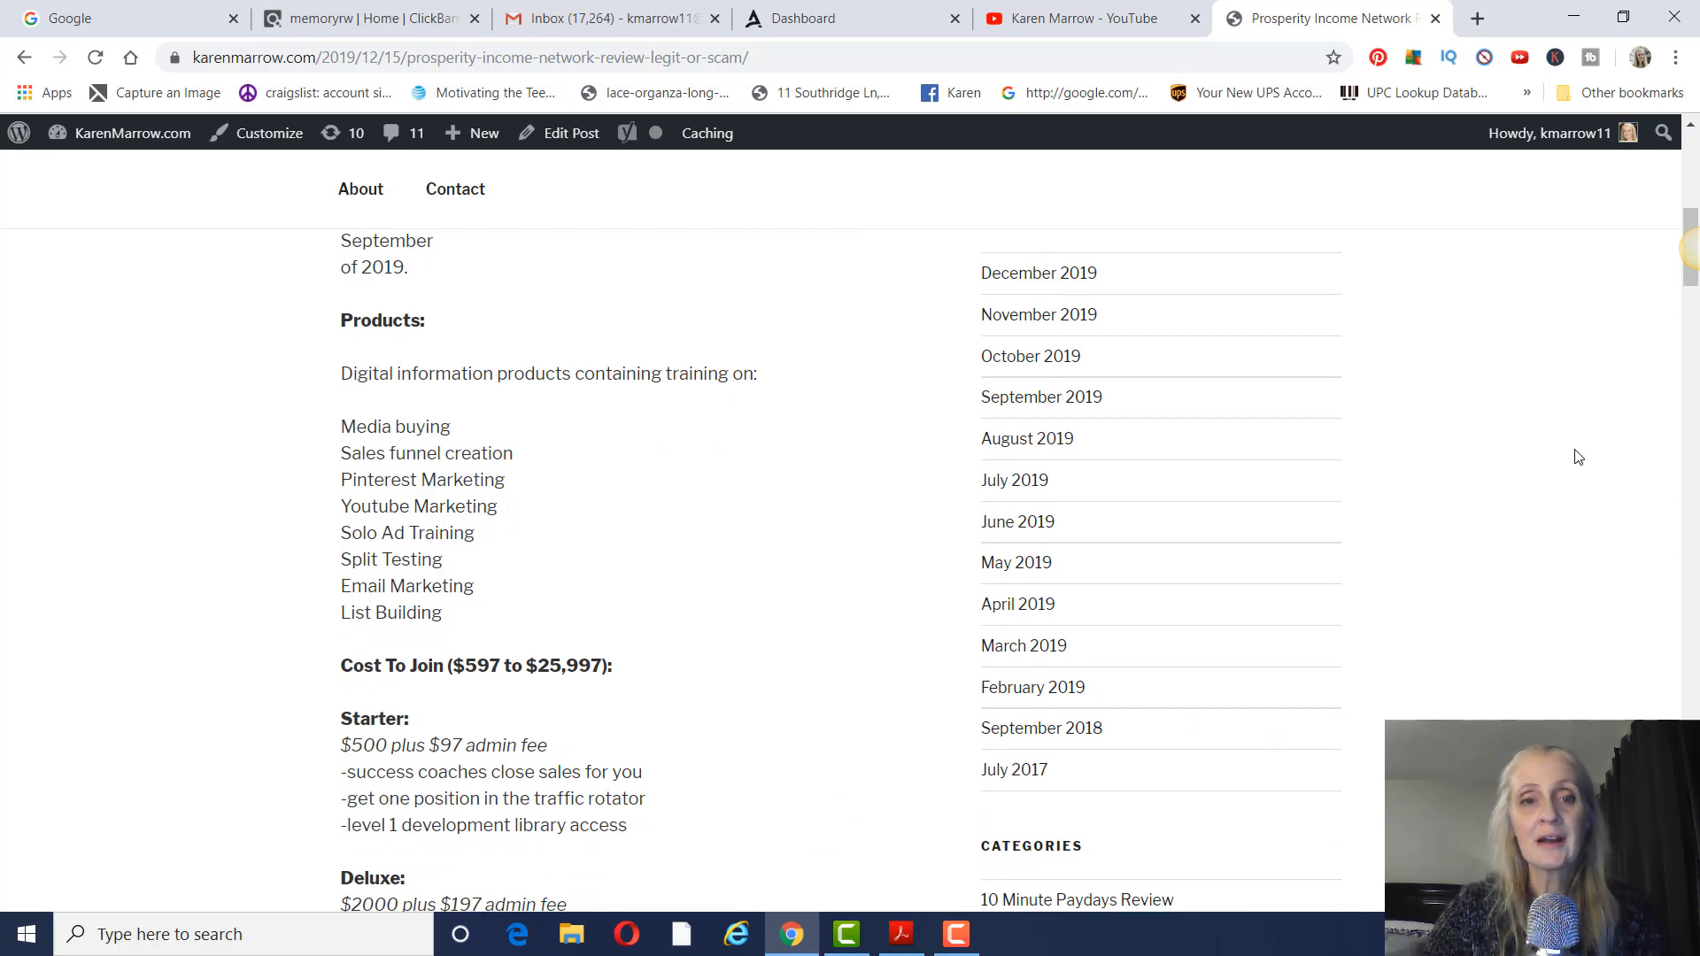
scroll(down, 3)
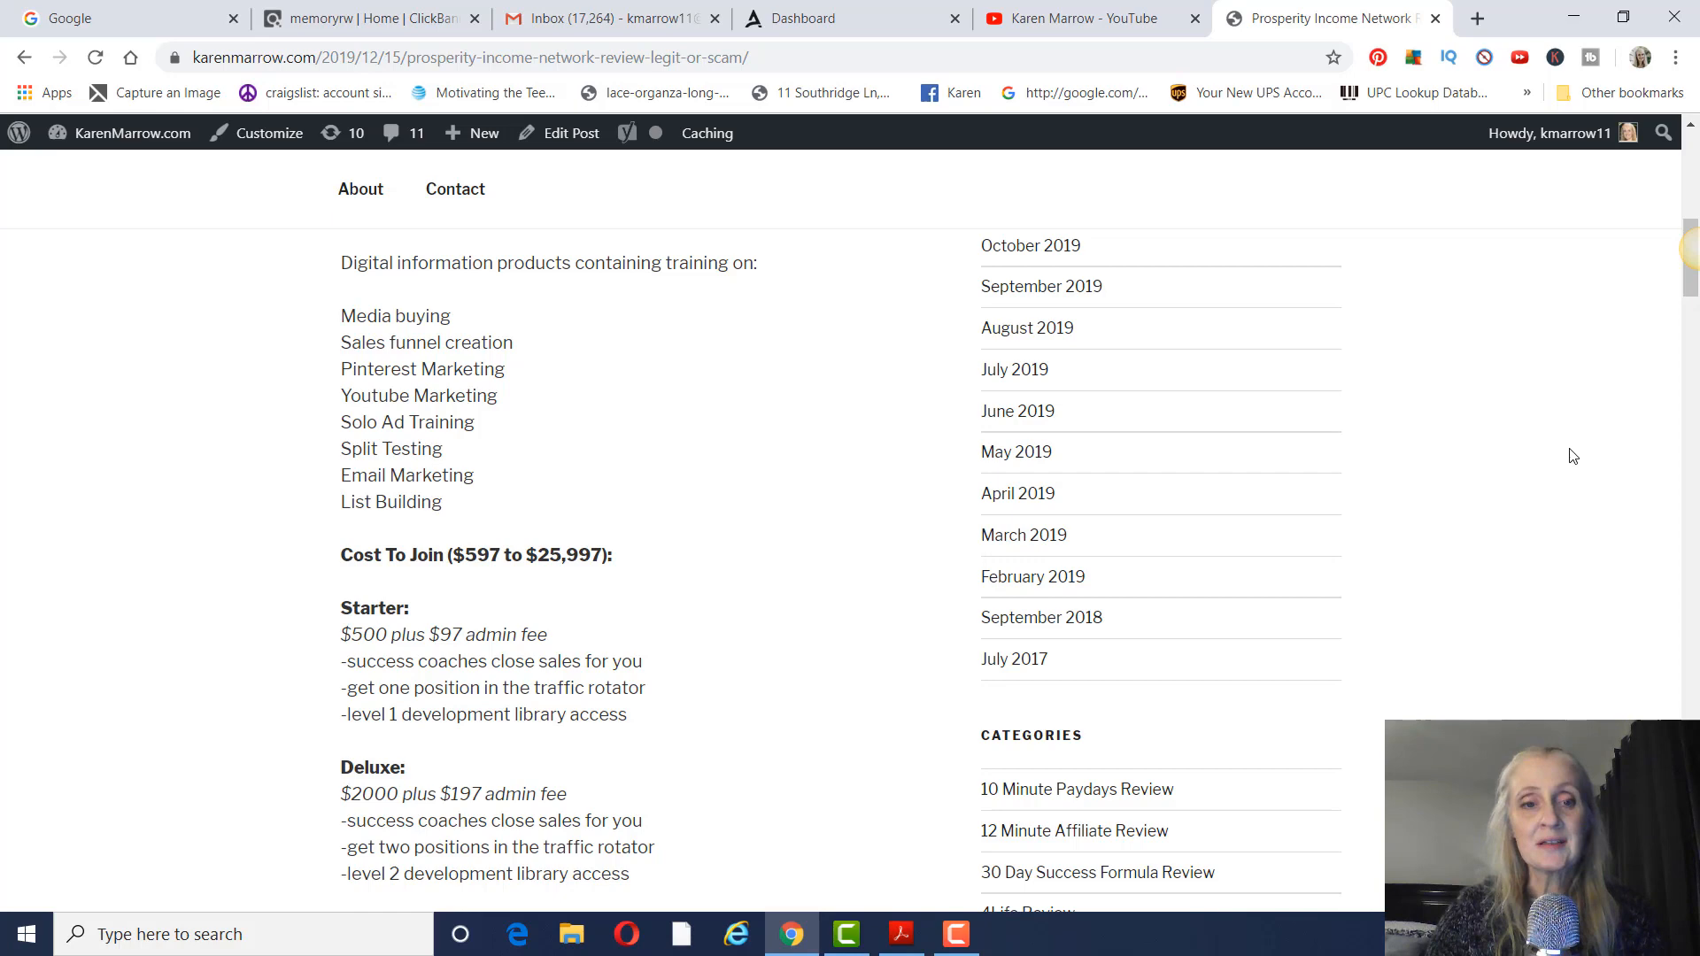
mouse_move(1602, 472)
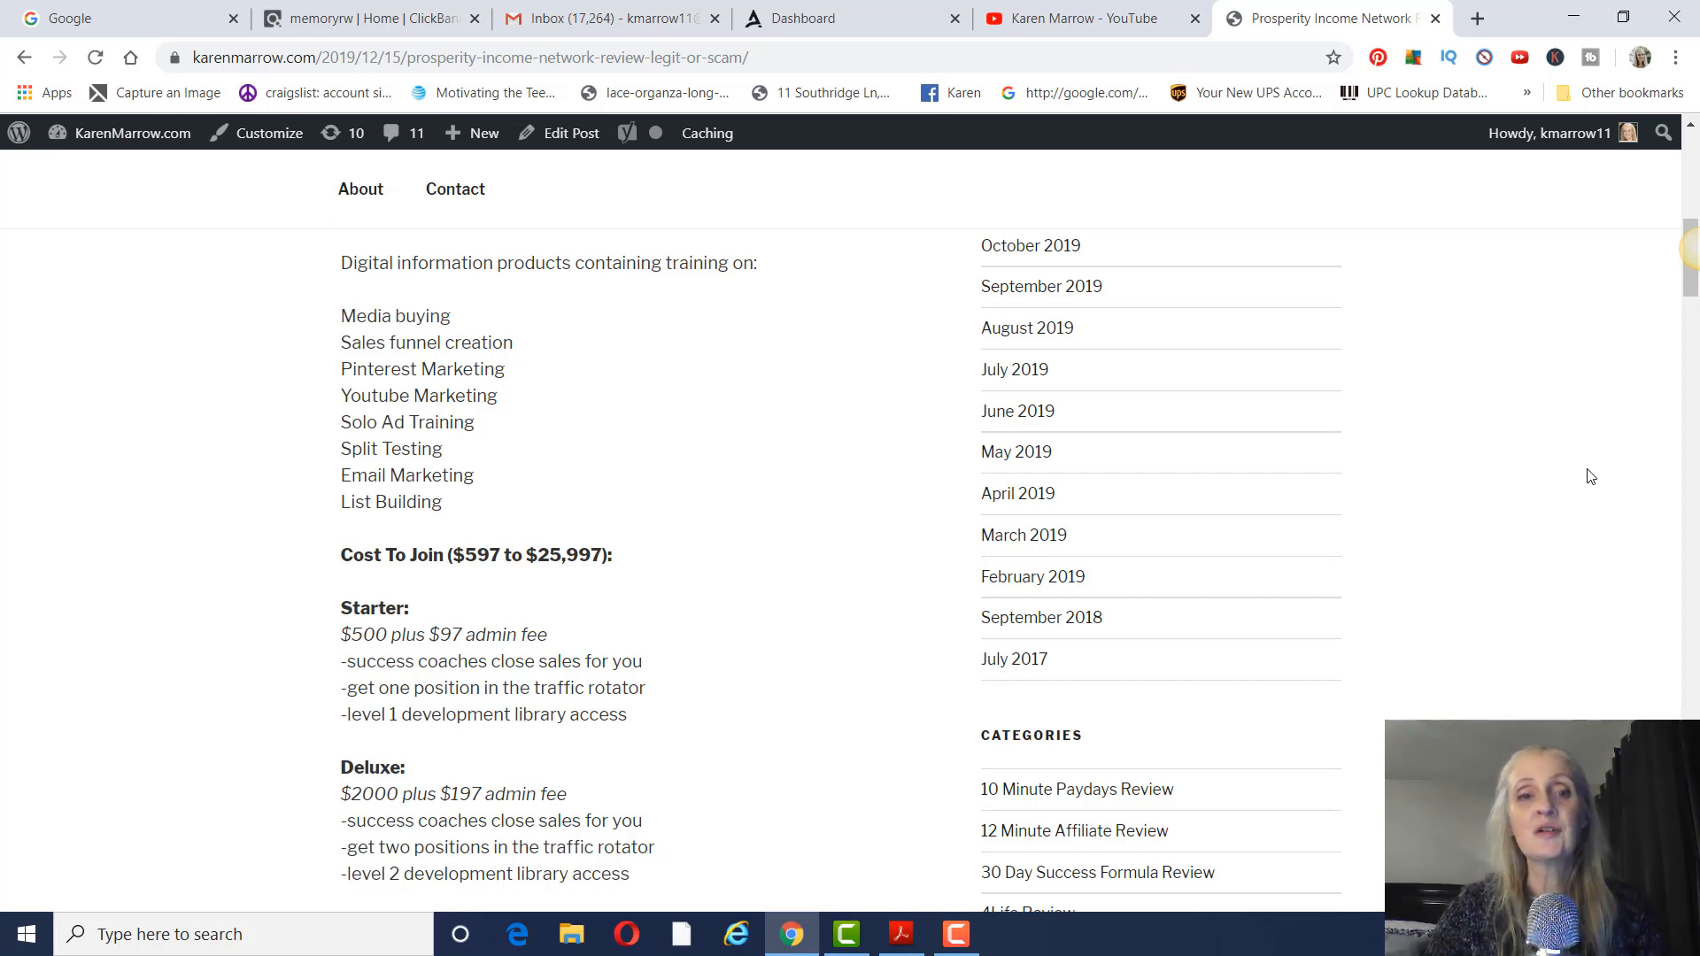
mouse_move(1584, 481)
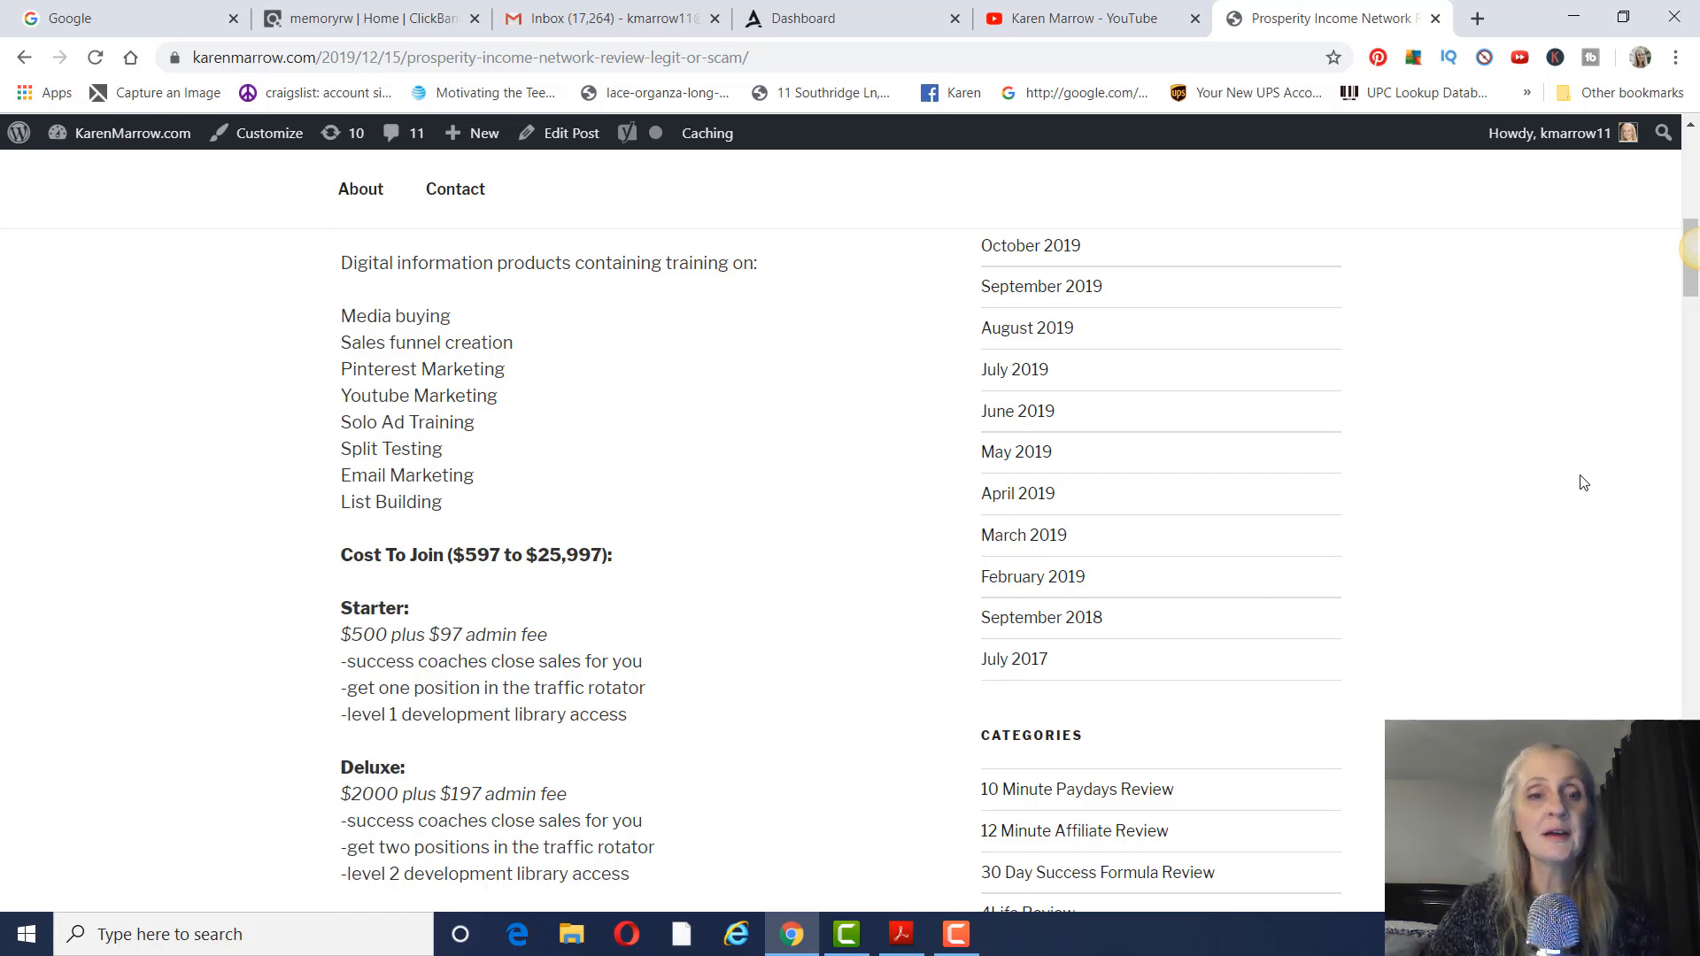
Scroll through the Premium, Master, Diamond Elite and Executive Elite tiers to the Compensation Plan commission rates.
scroll(down, 3)
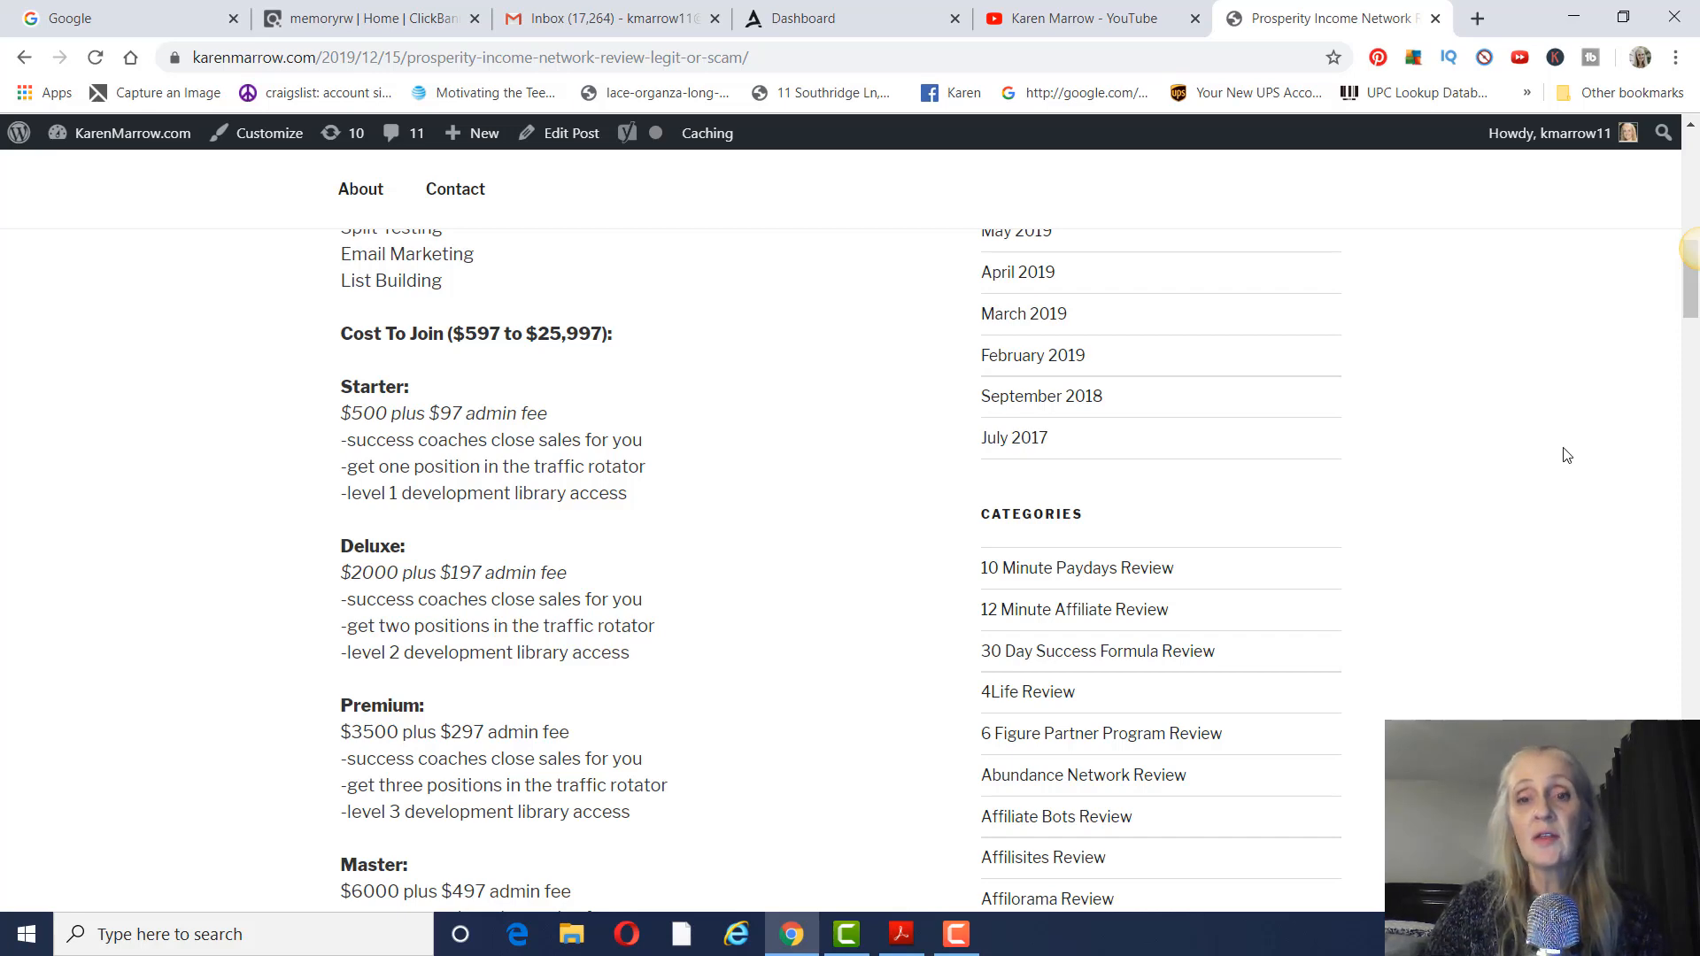
mouse_move(1537, 429)
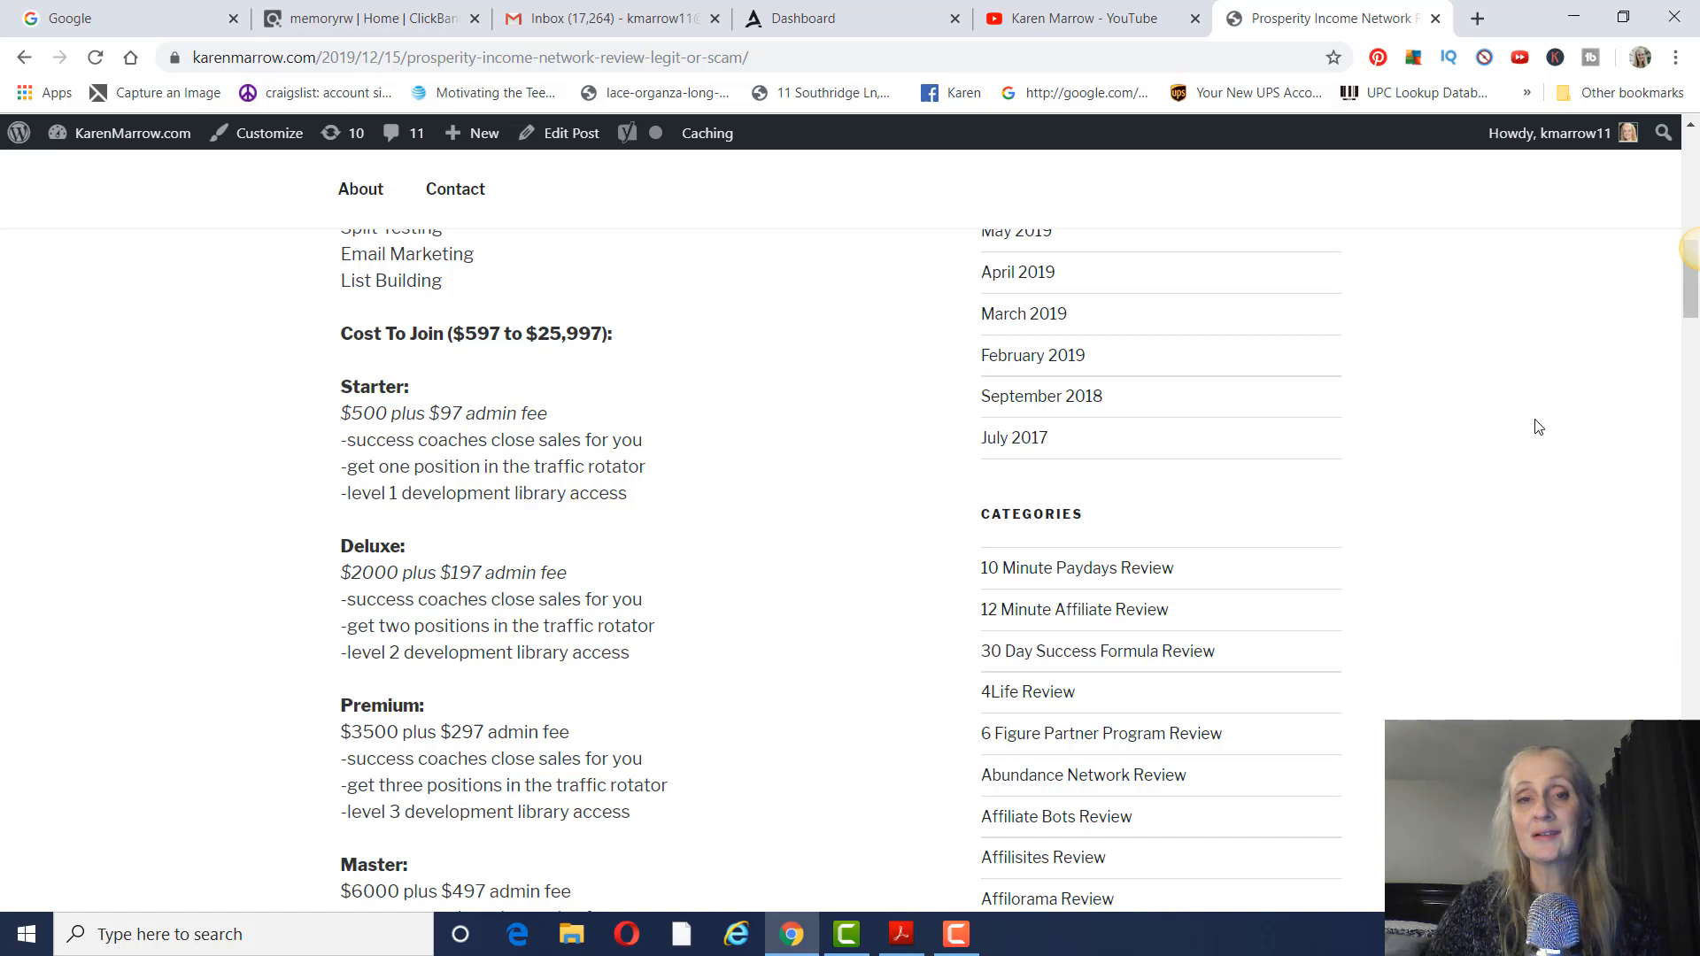
scroll(down, 3)
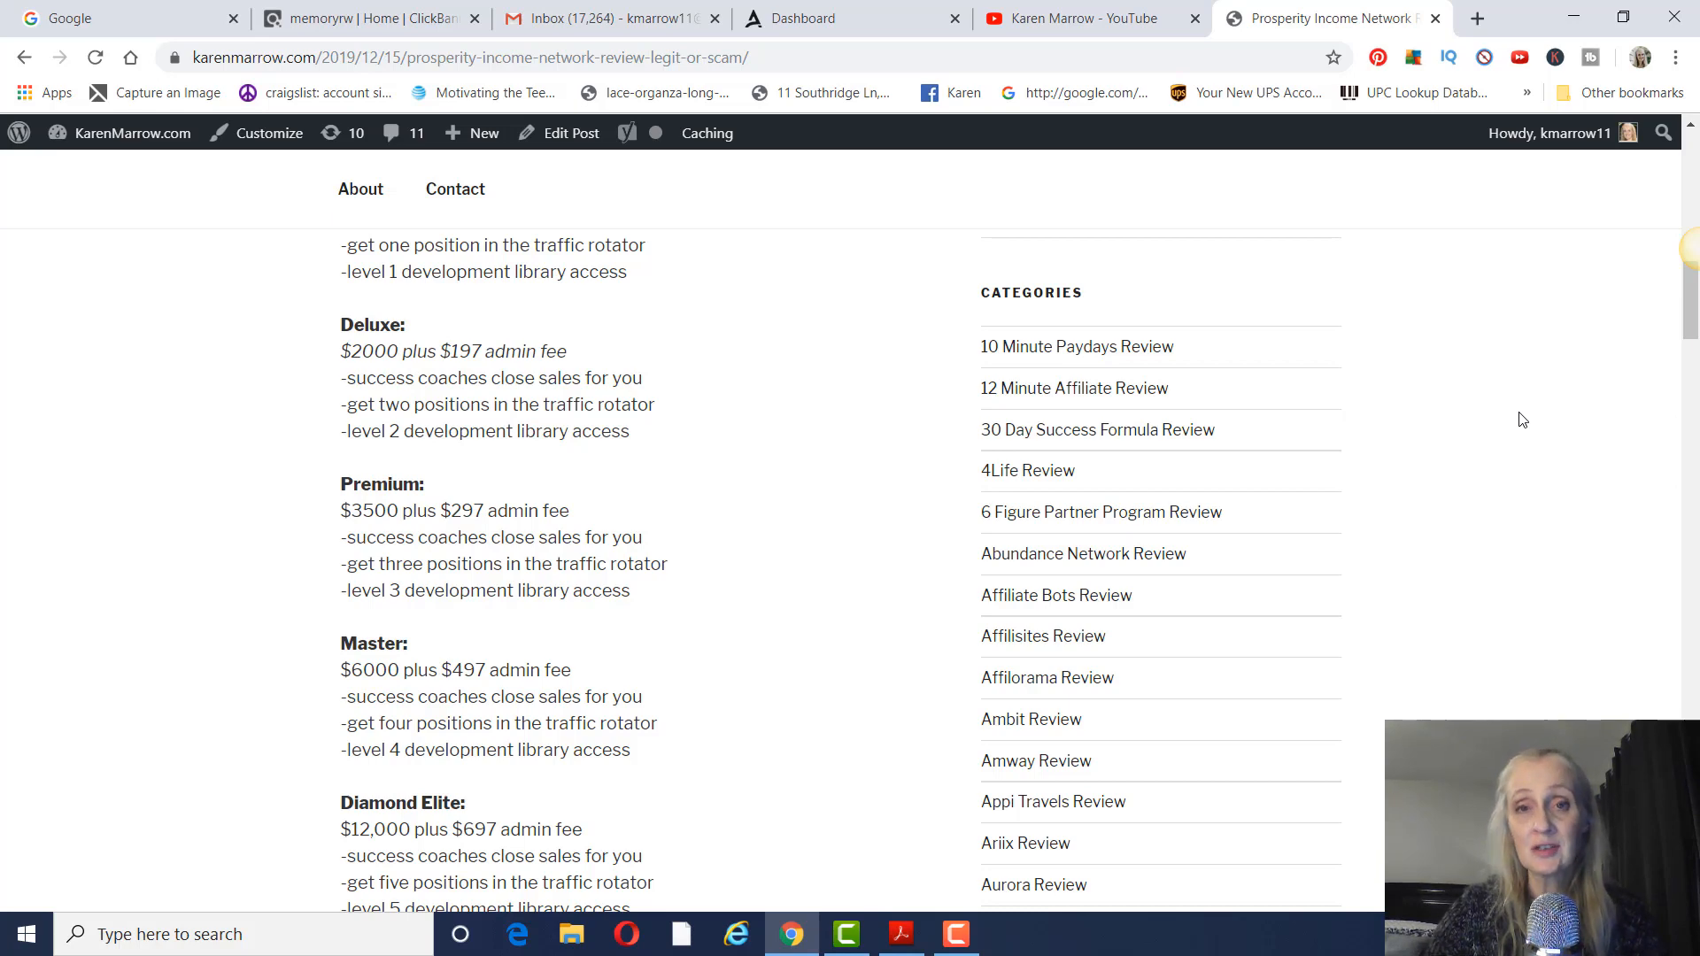
mouse_move(1517, 439)
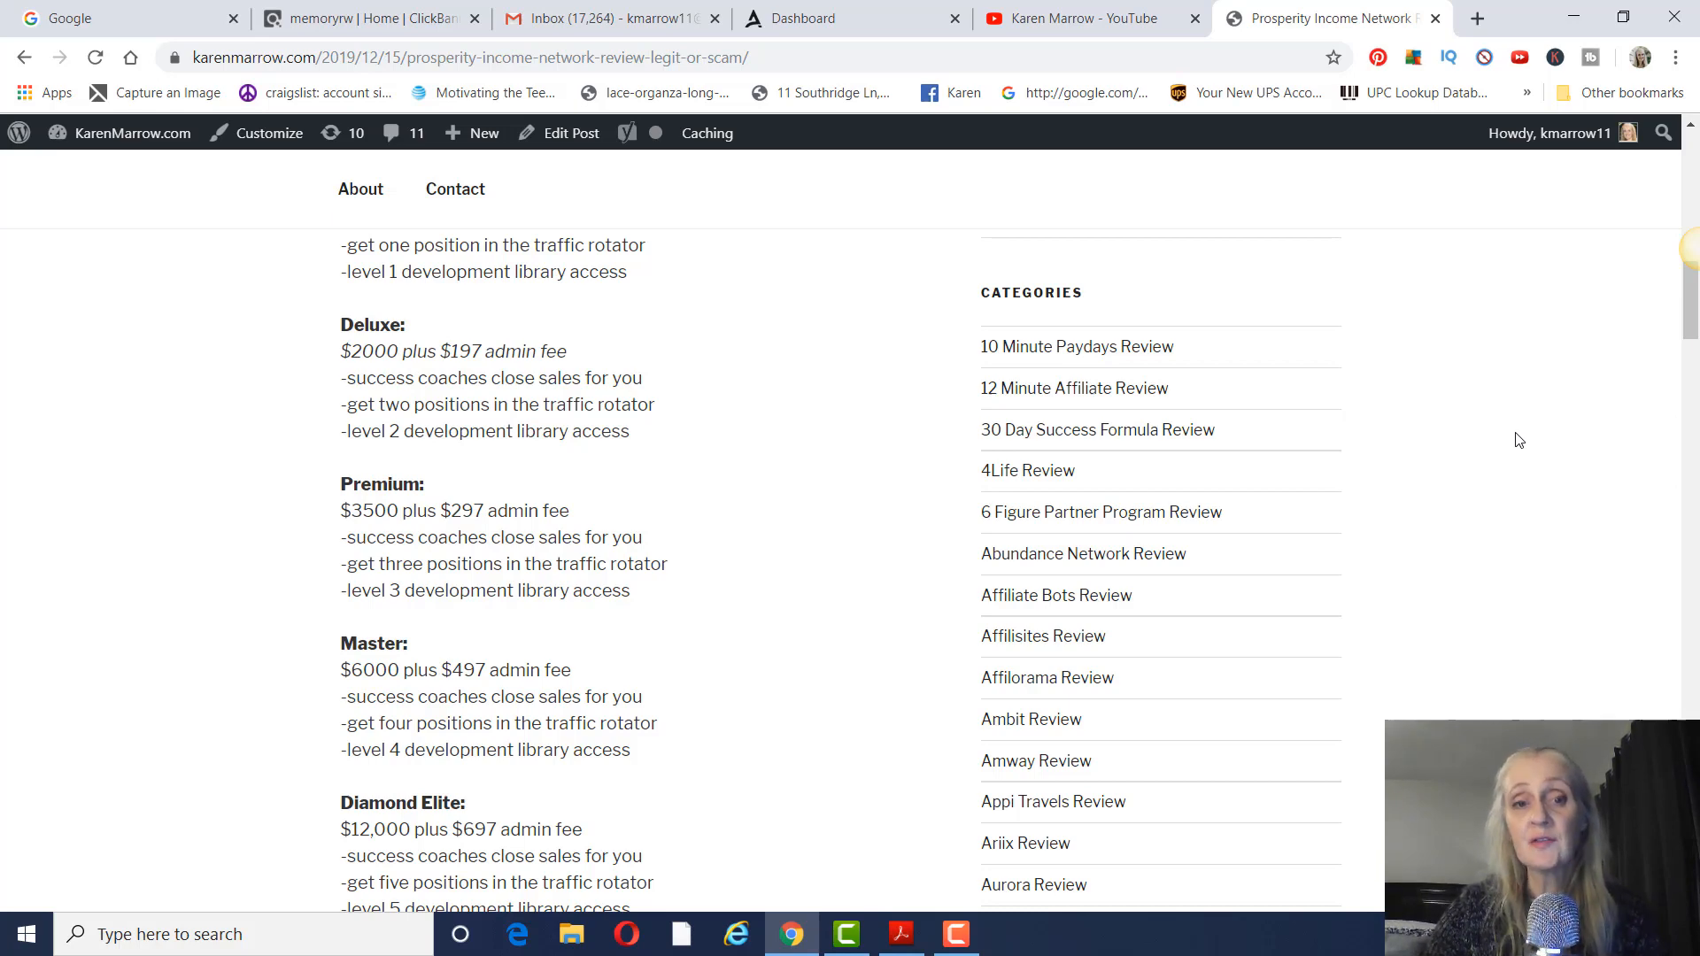
scroll(down, 3)
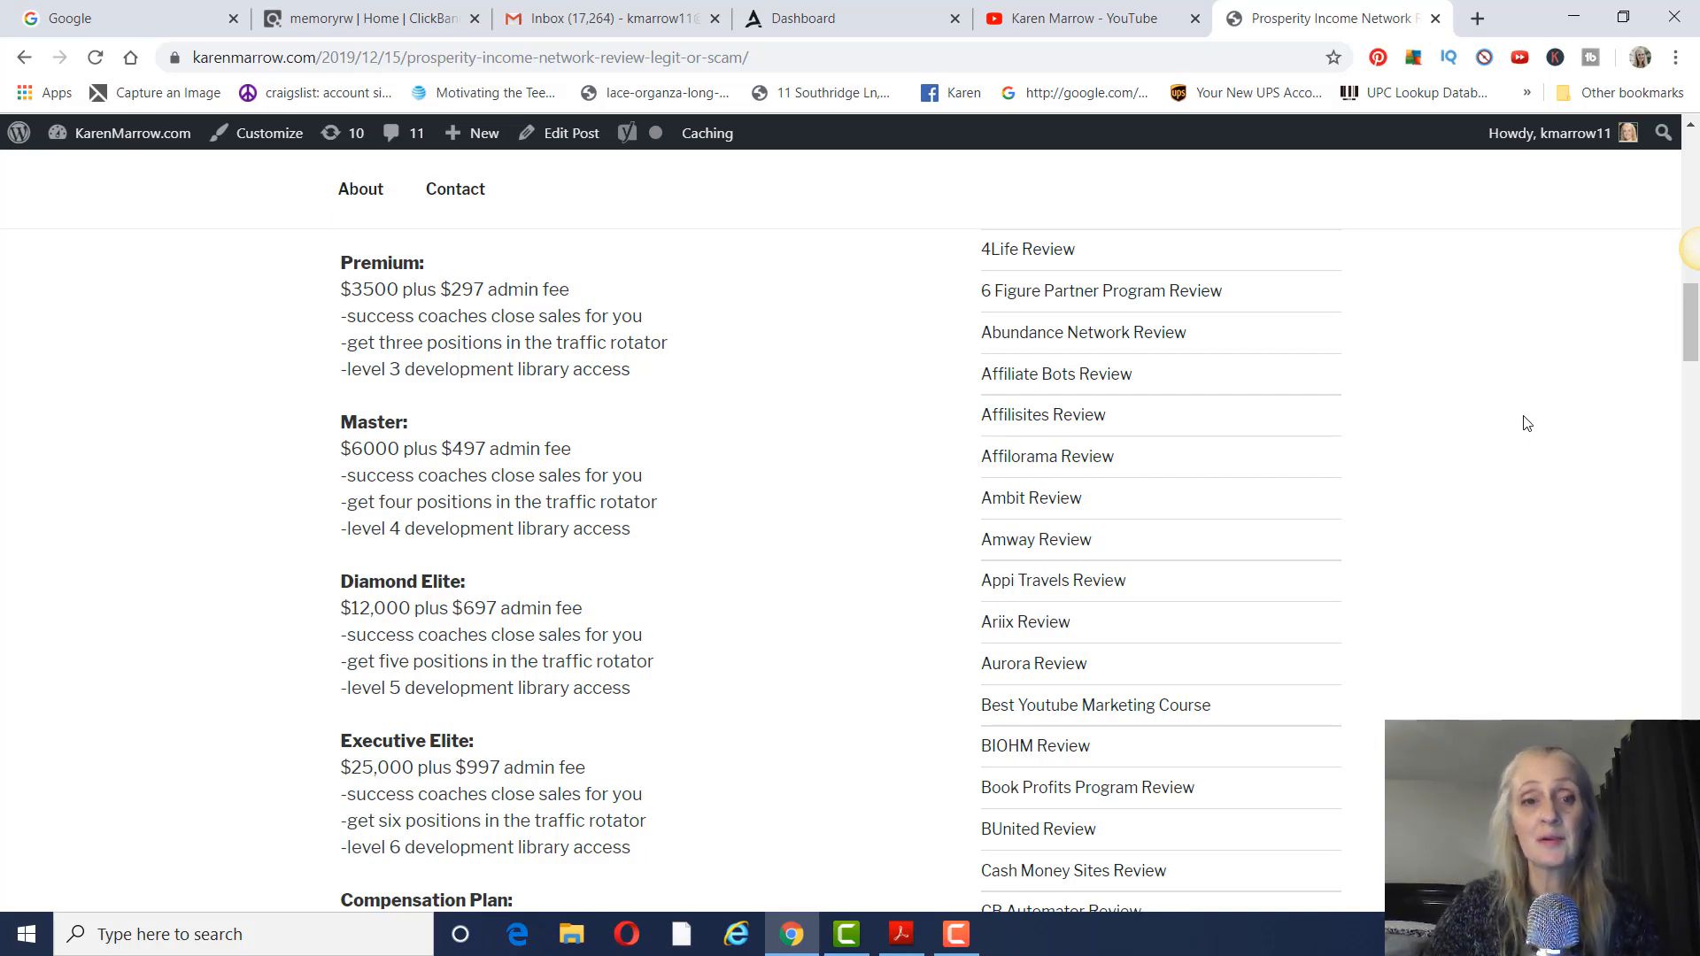
scroll(down, 3)
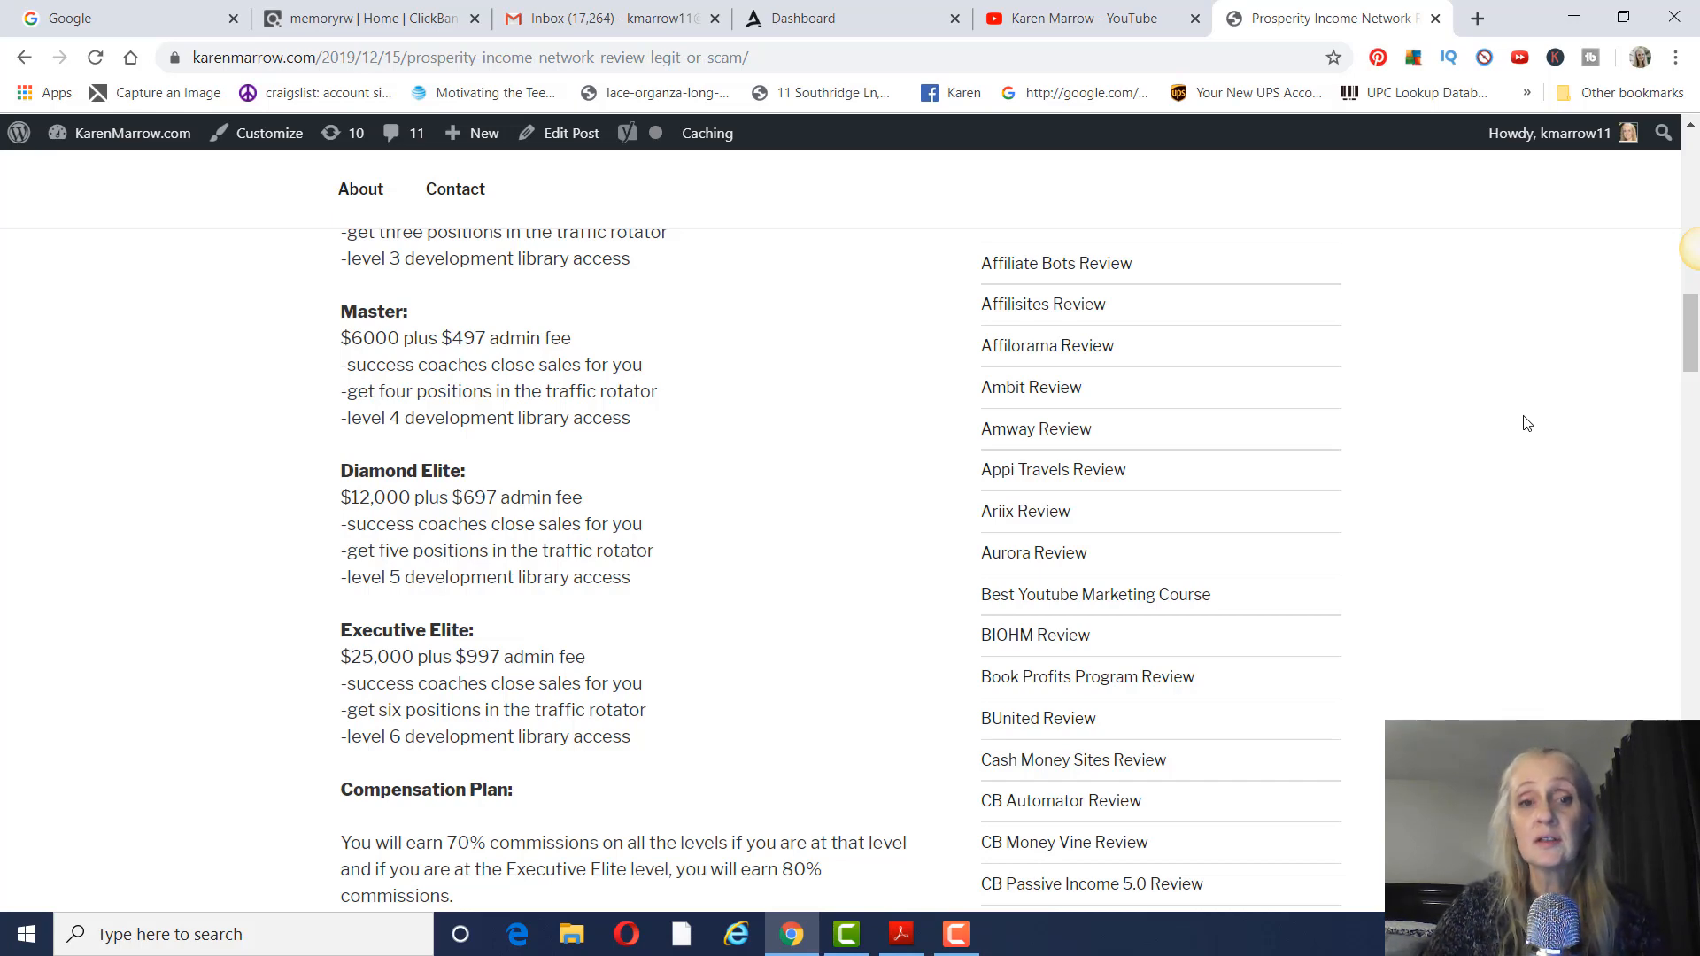
Scroll to the 'So you can earn' level earnings and the commissions-passing-up example.
scroll(down, 3)
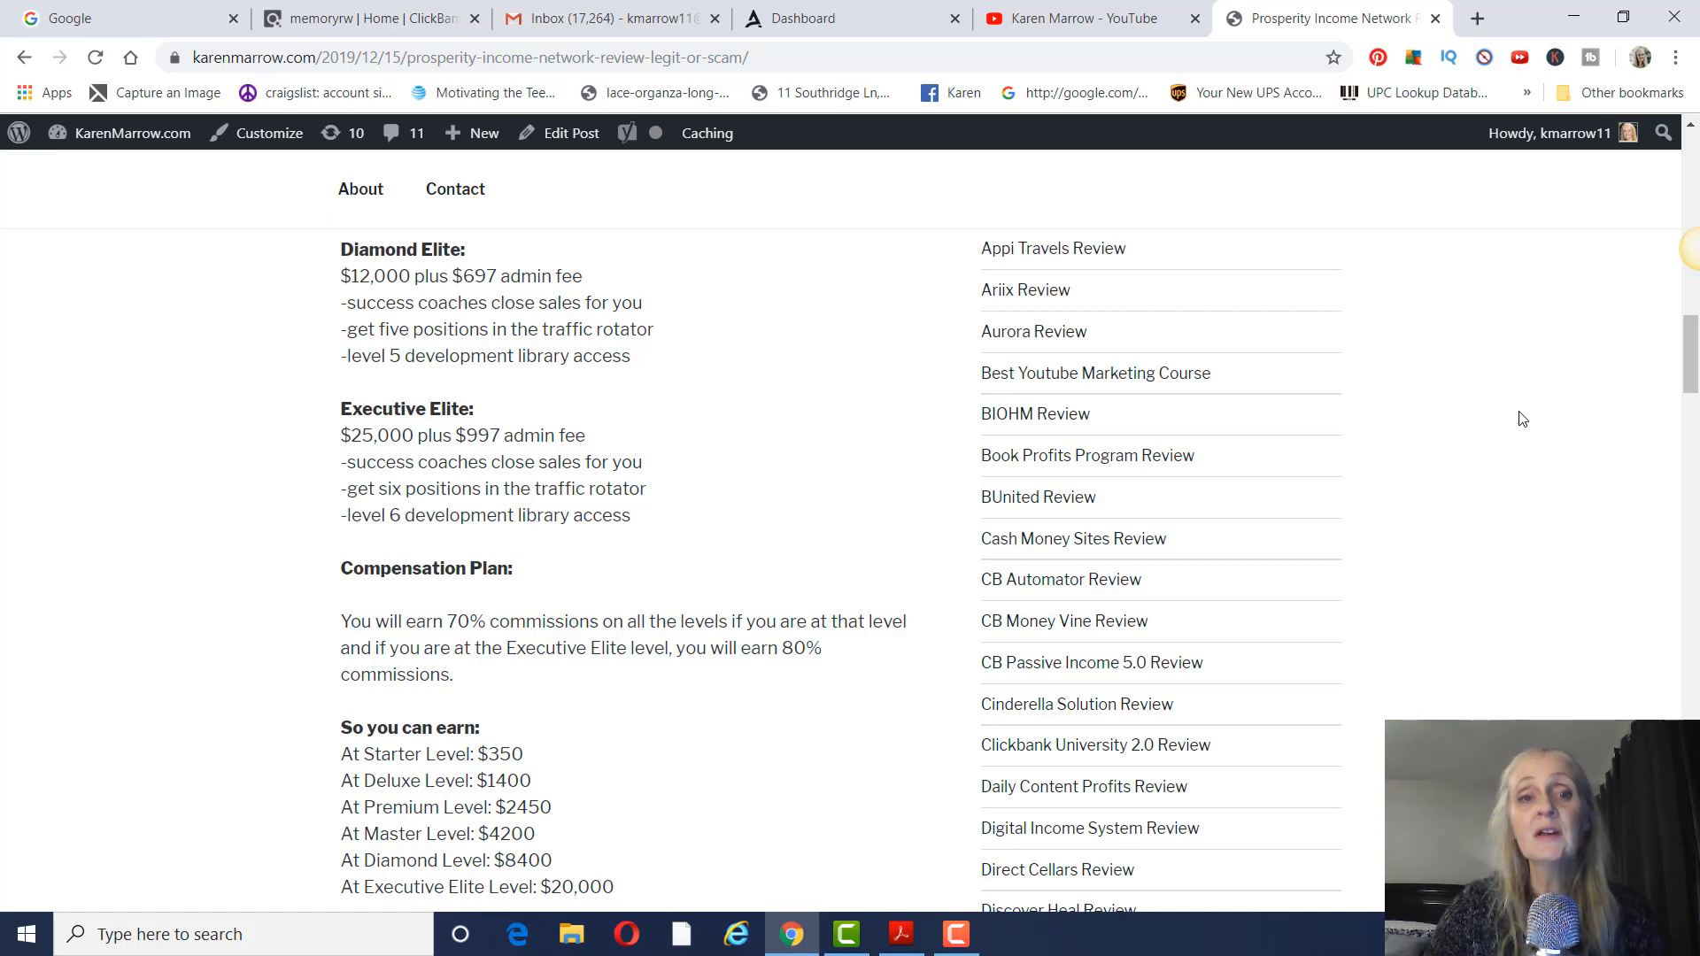
scroll(down, 3)
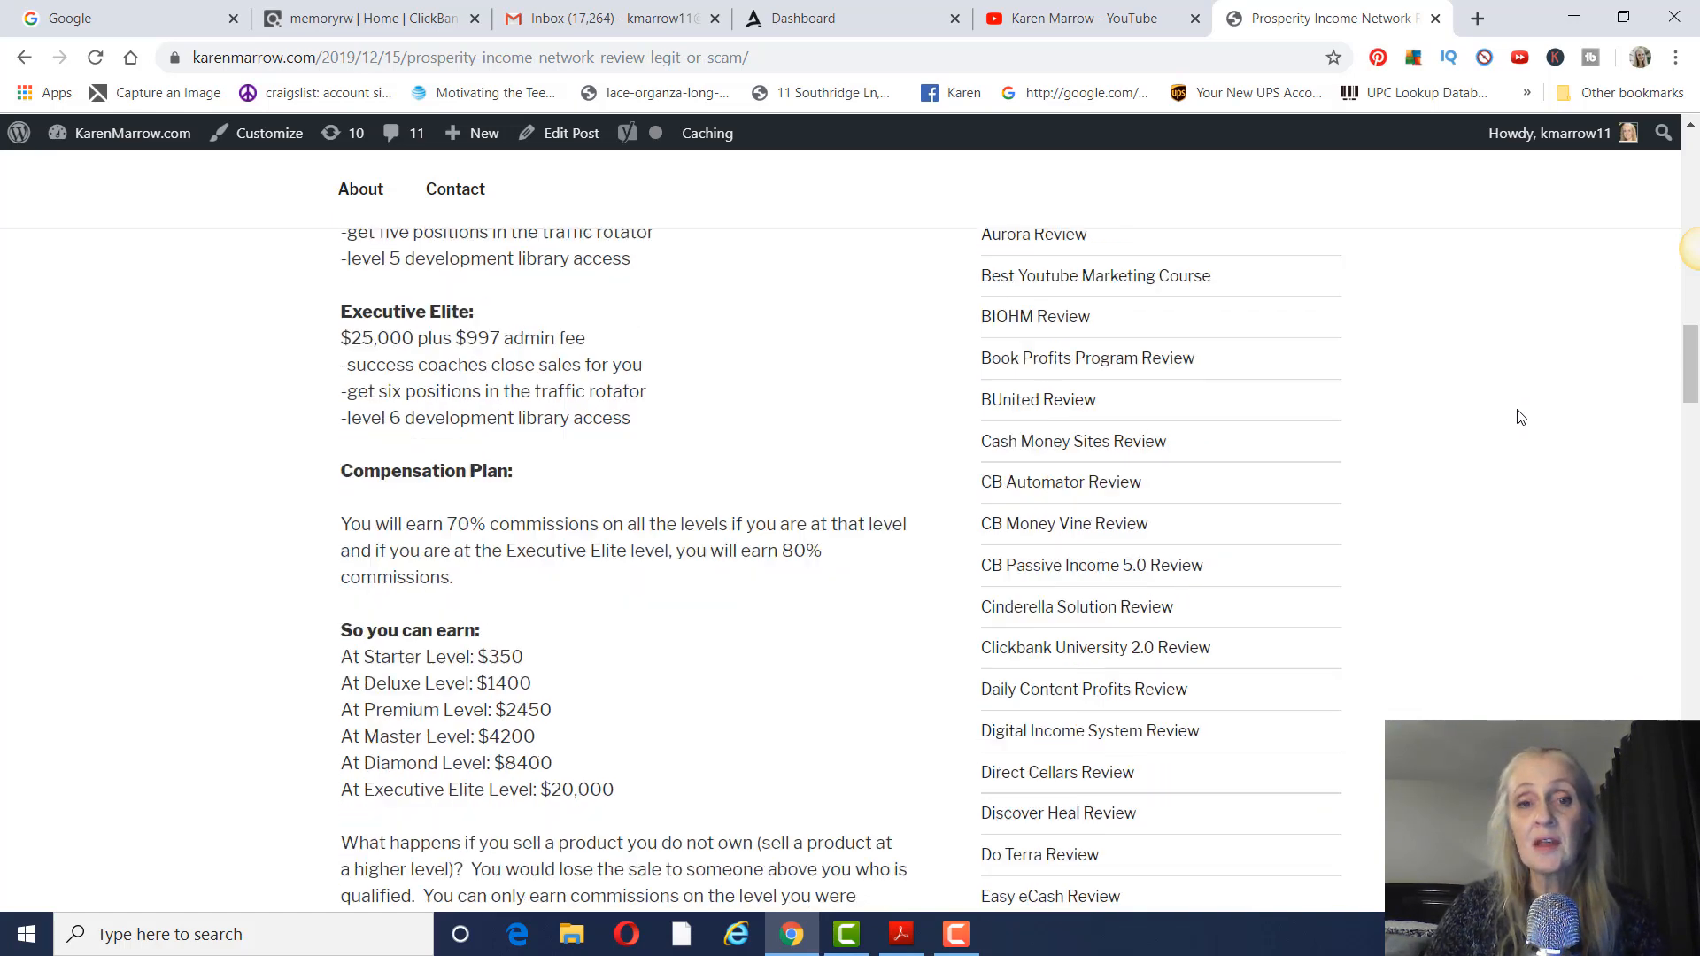
scroll(down, 3)
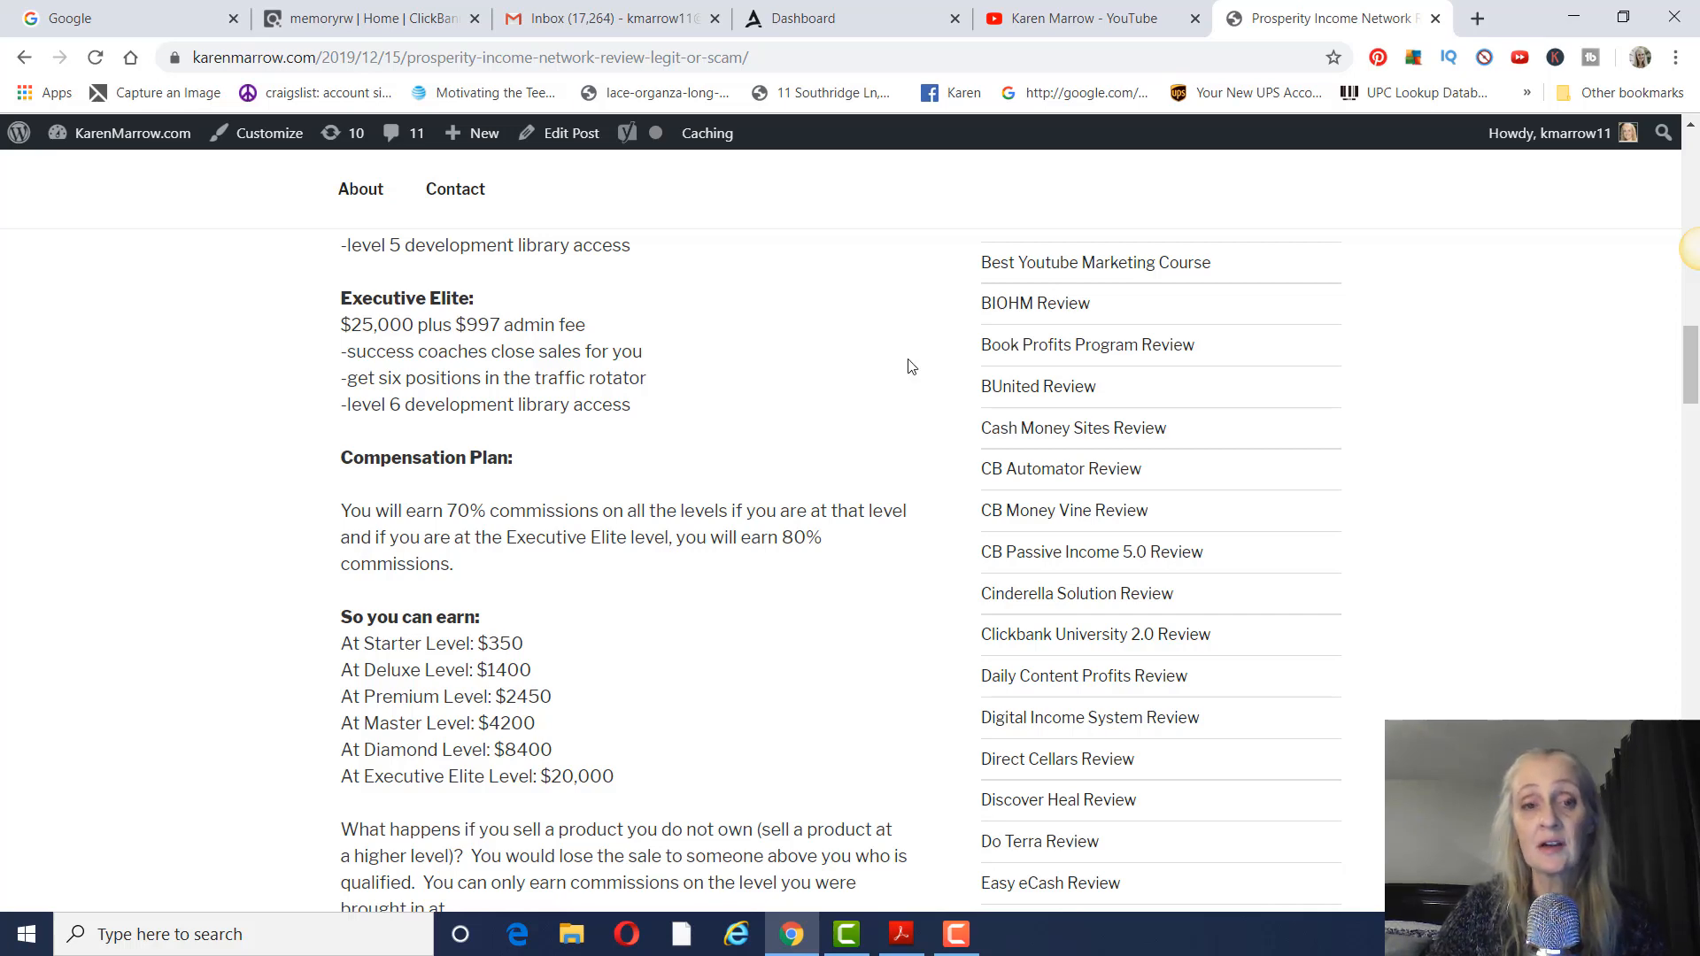
mouse_move(1489, 420)
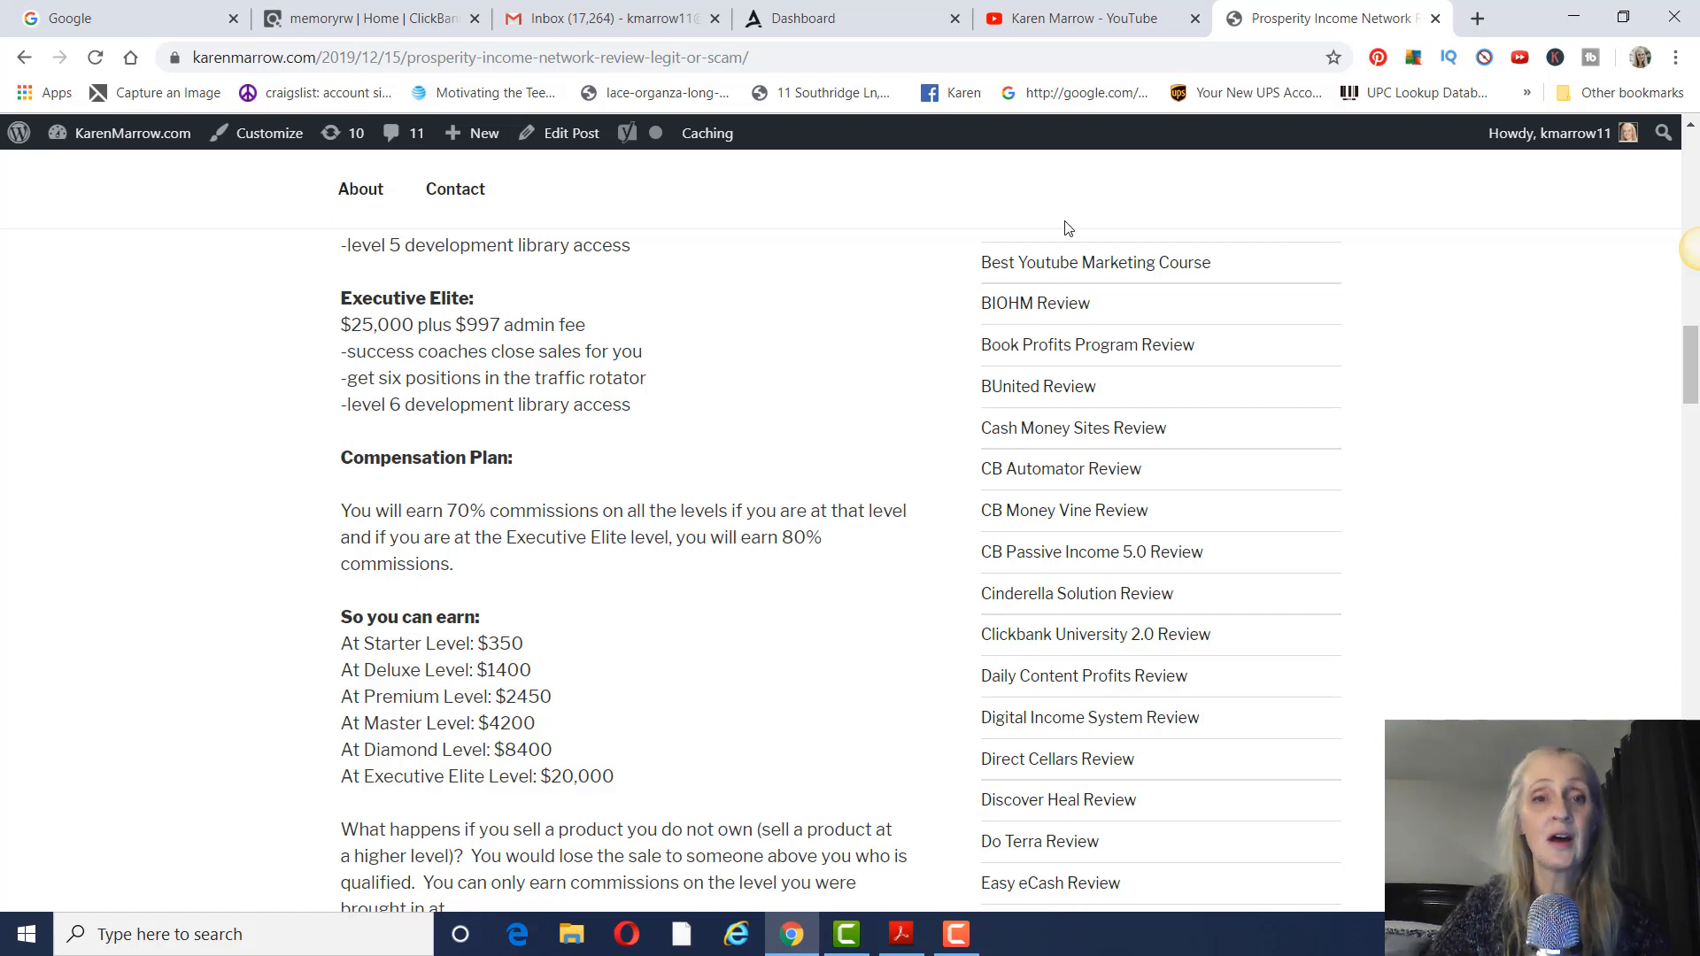
scroll(down, 3)
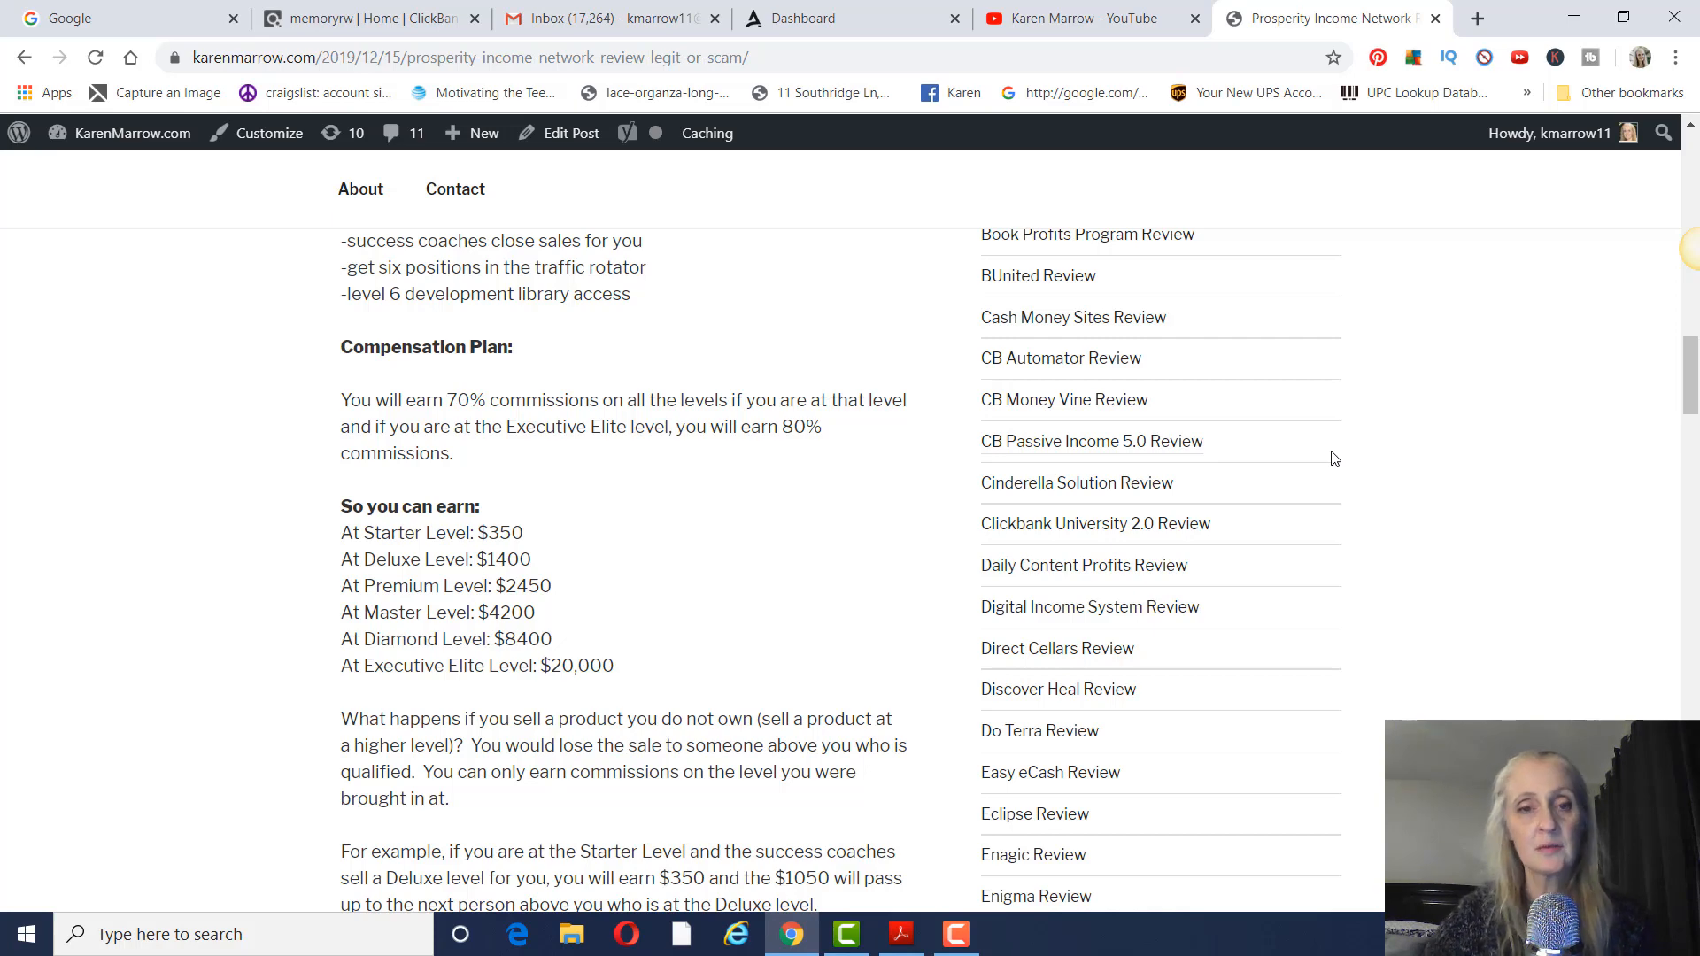
mouse_move(1390, 350)
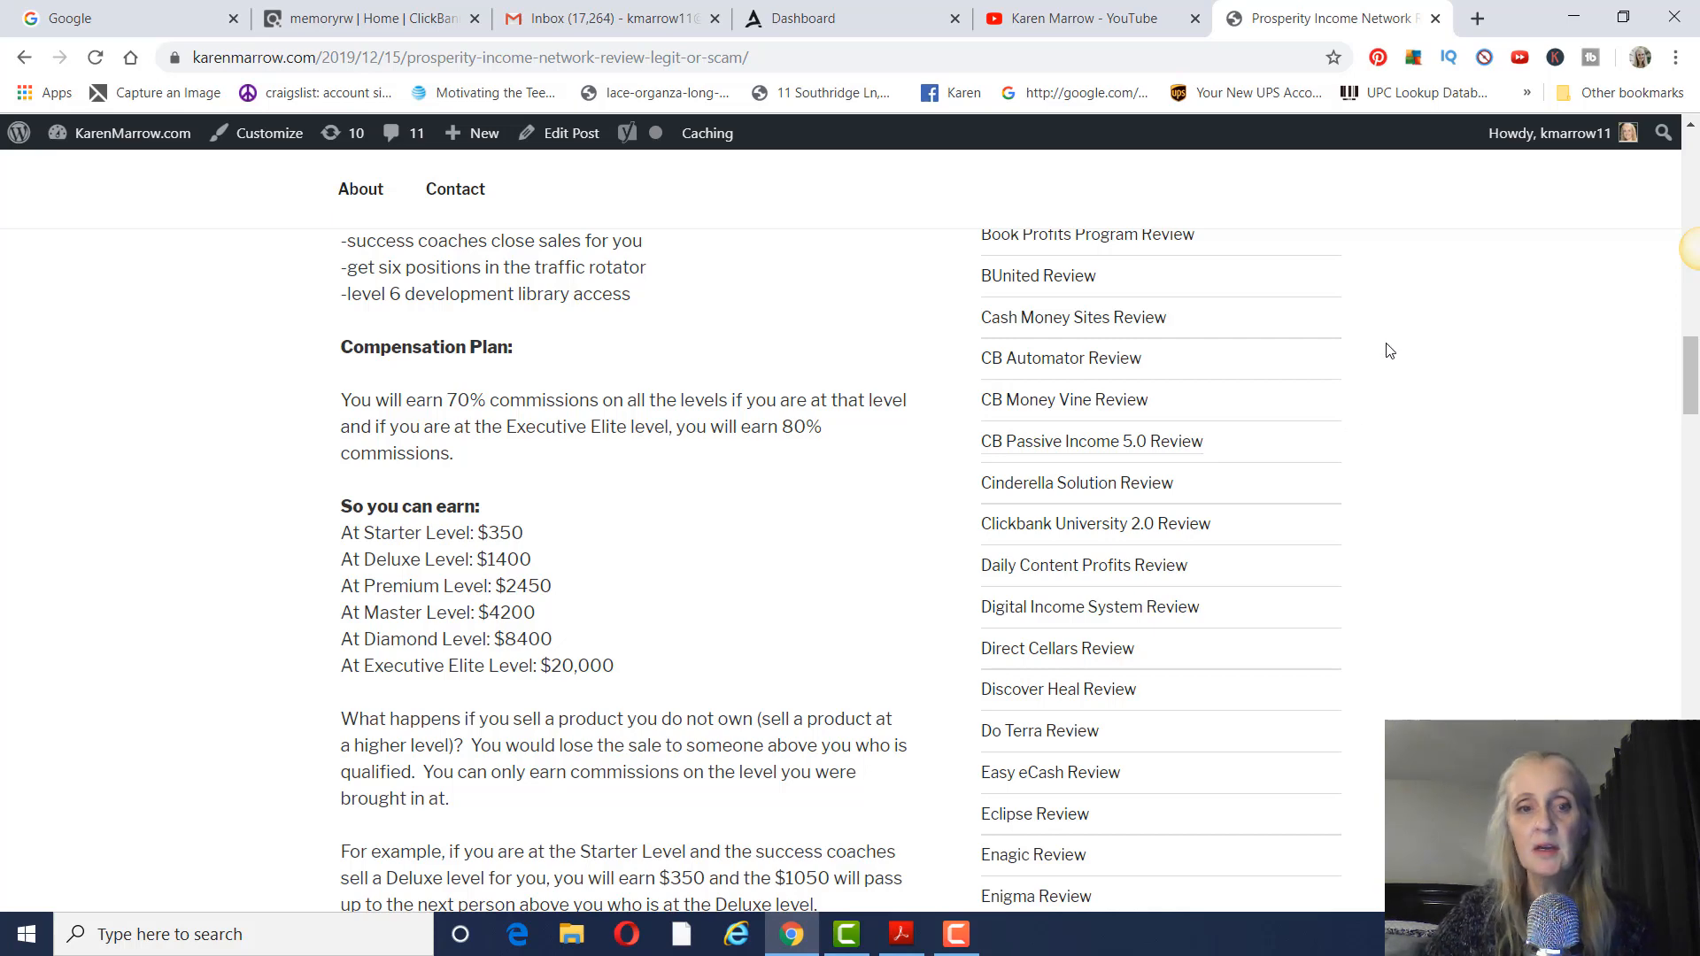
Go back over the Starter through Executive Elite costs and earnings, ending on the financing and call-back section.
scroll(down, 3)
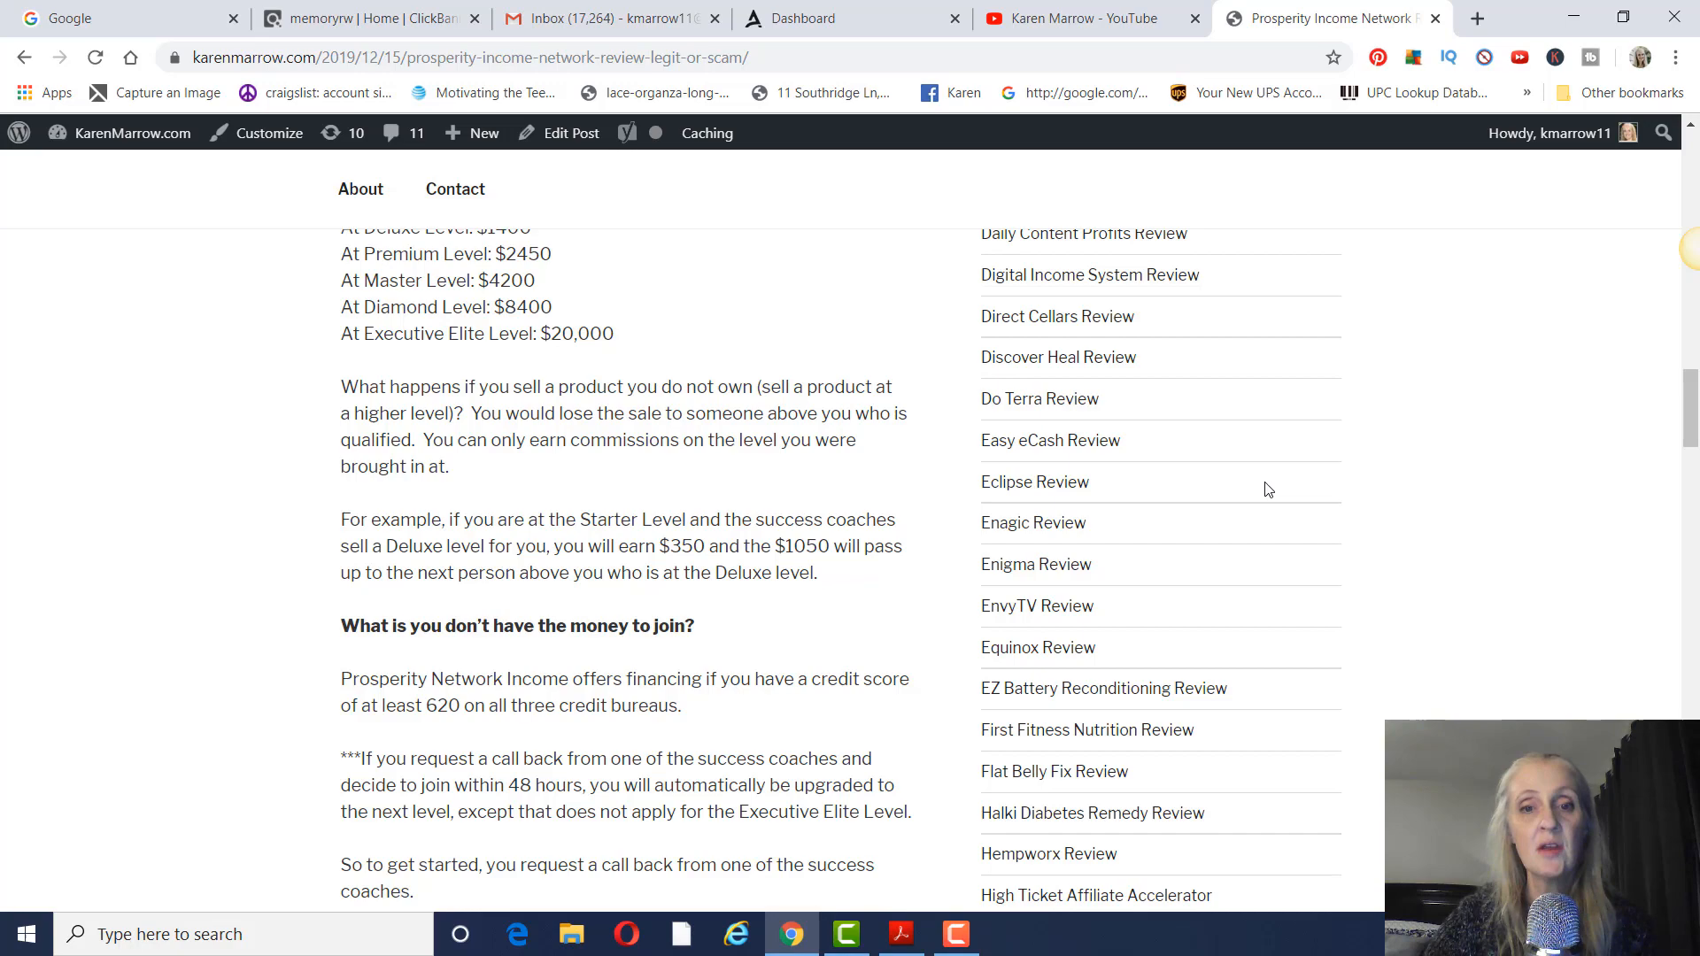
scroll(down, 3)
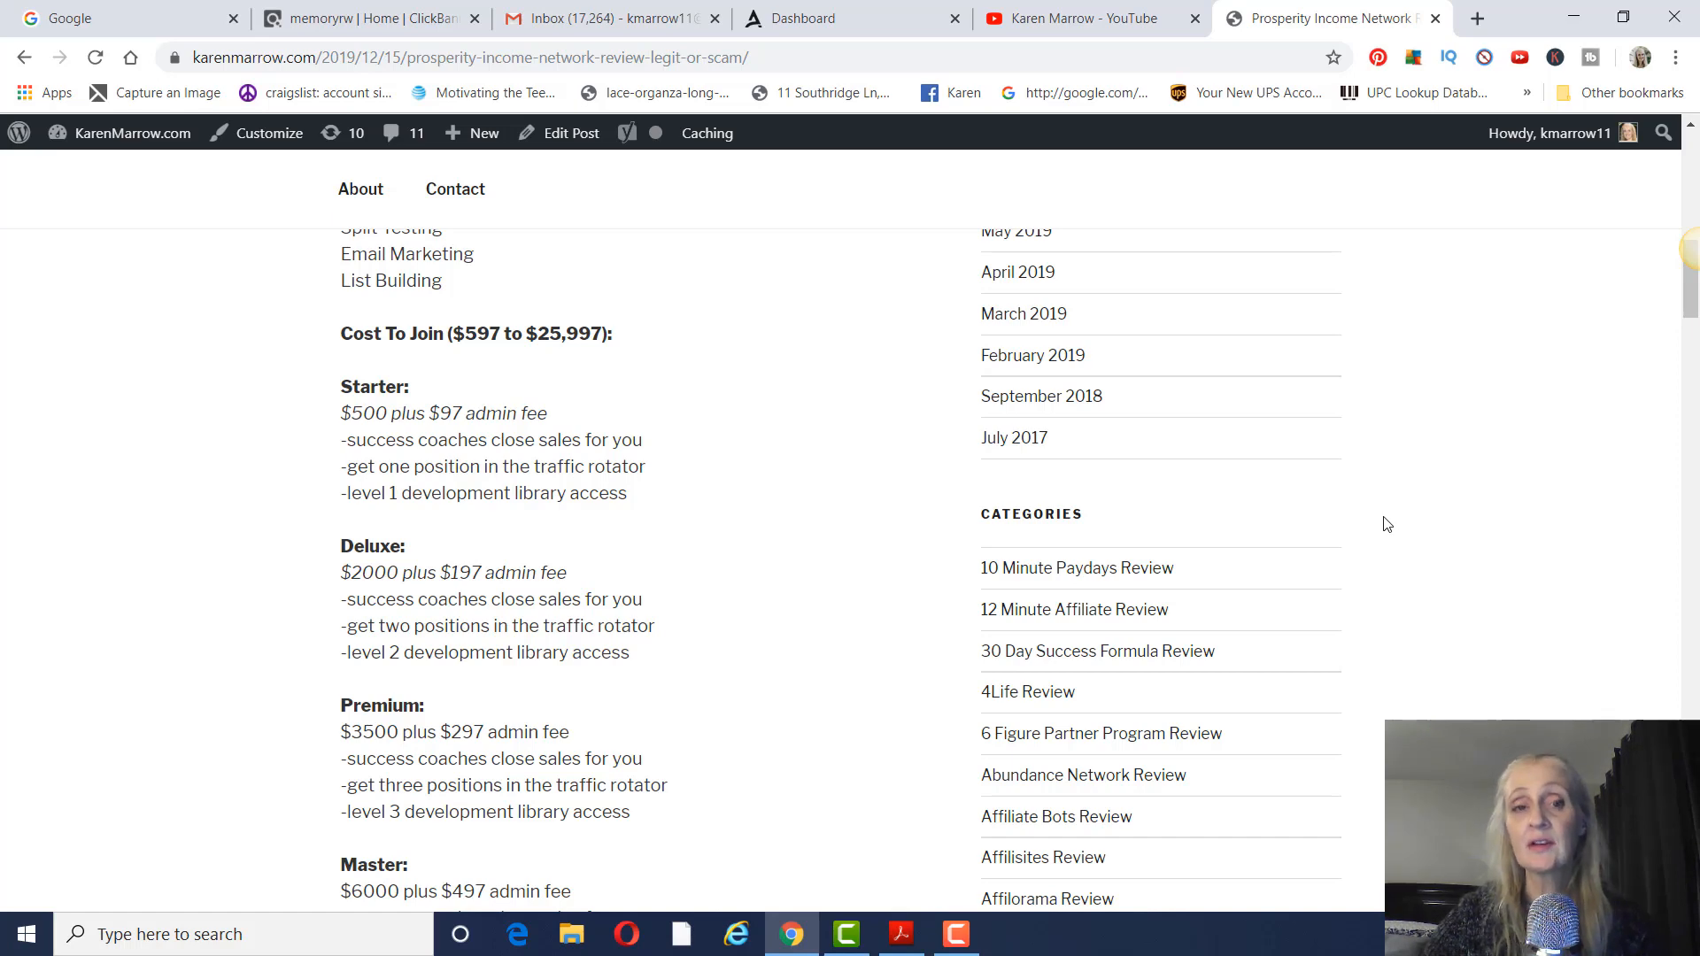
scroll(down, 3)
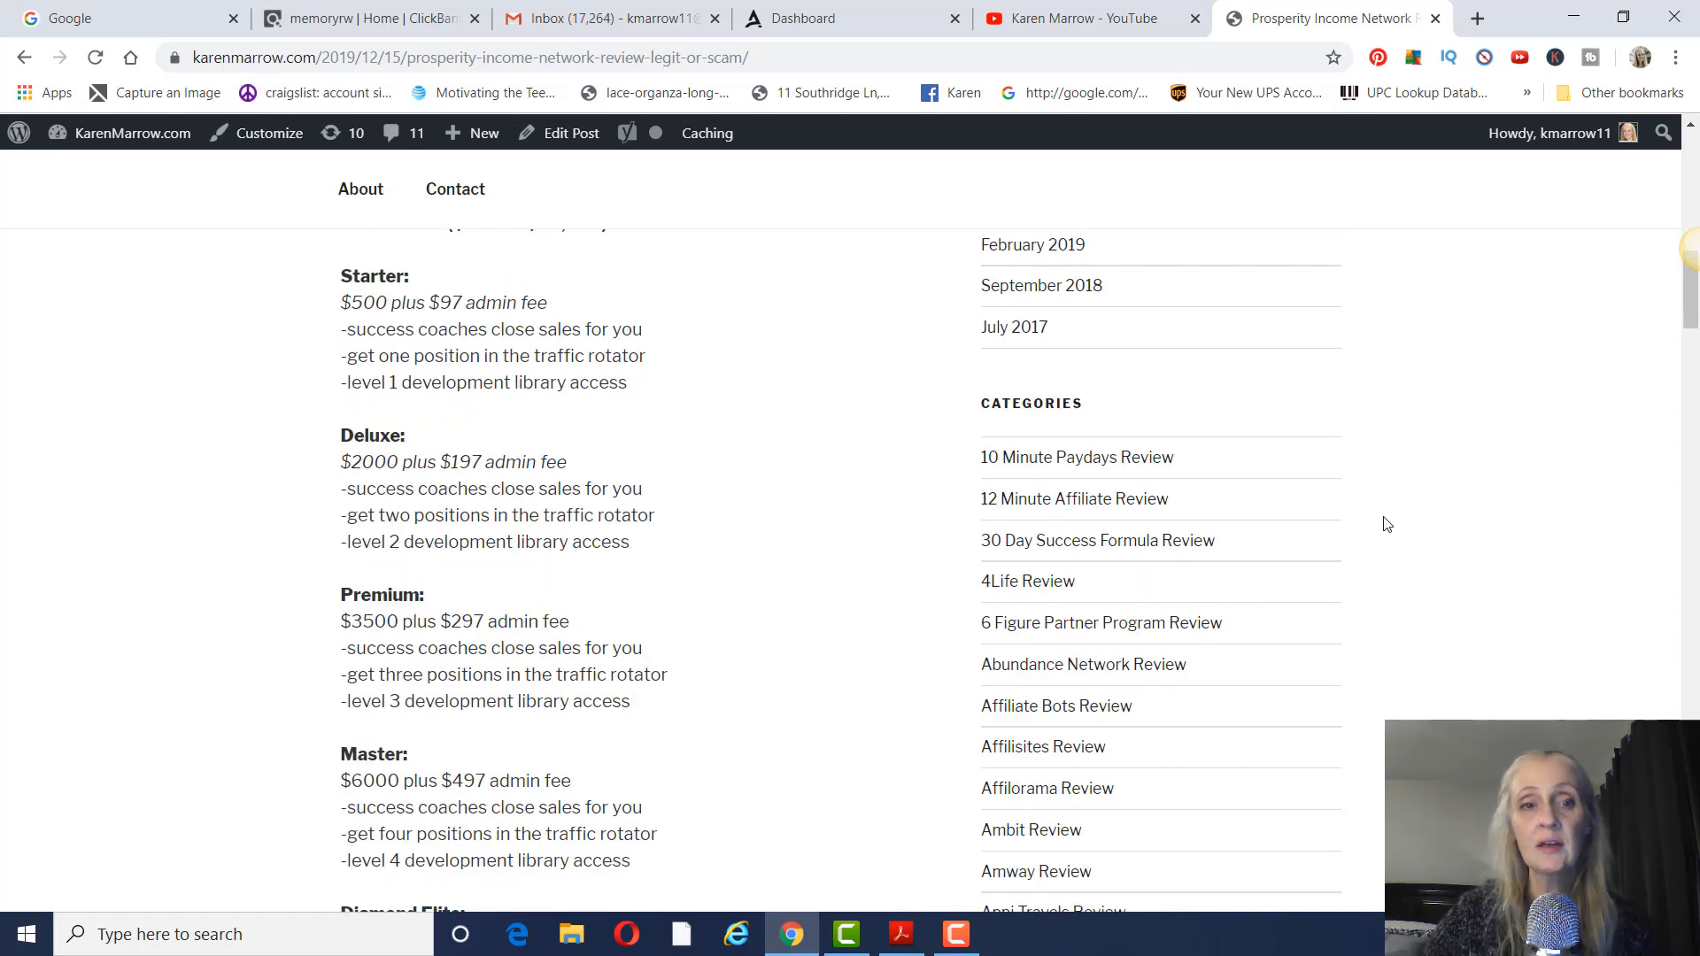
scroll(down, 3)
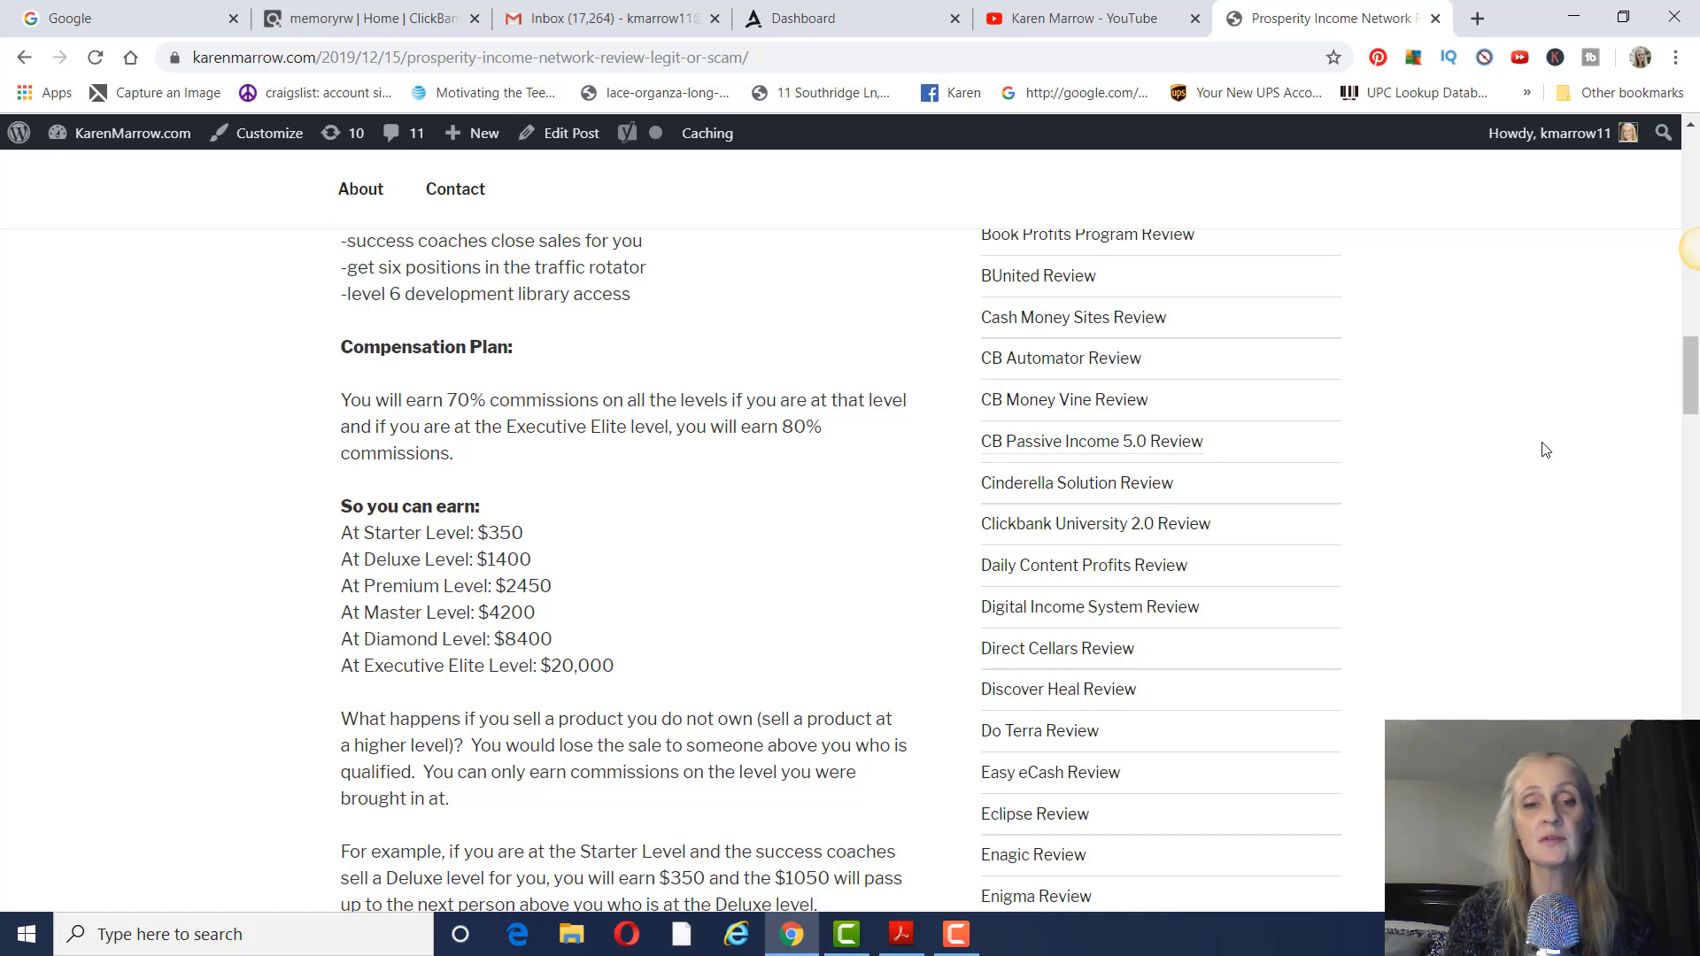
mouse_move(1524, 450)
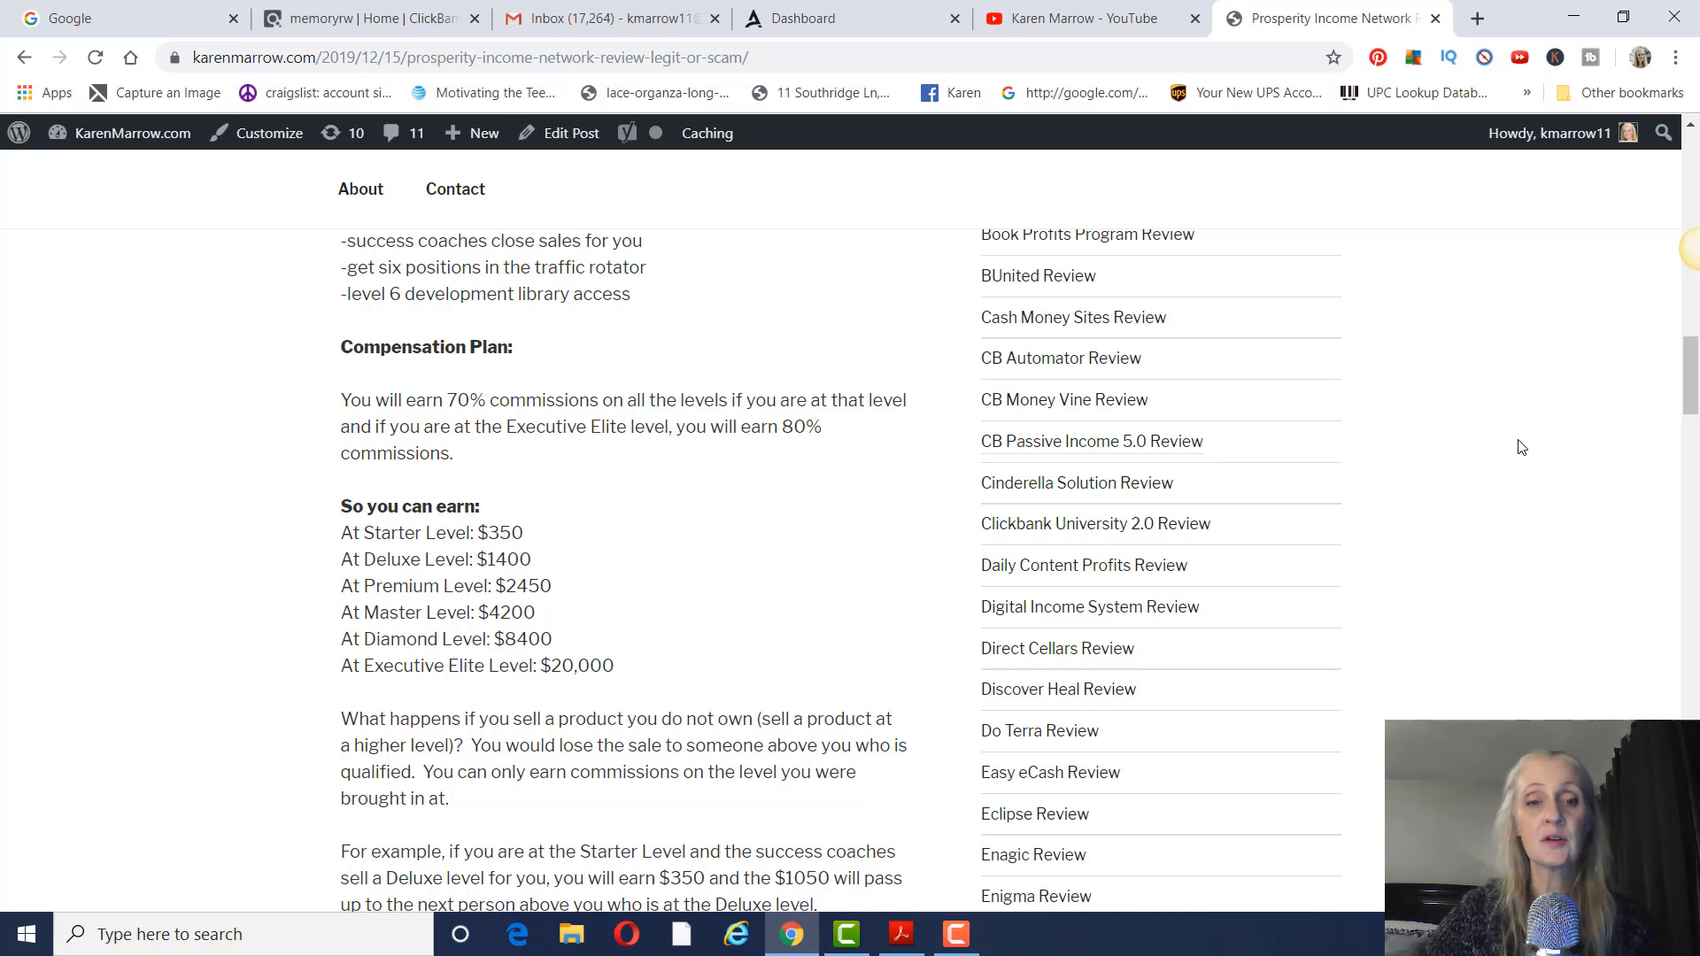
scroll(down, 3)
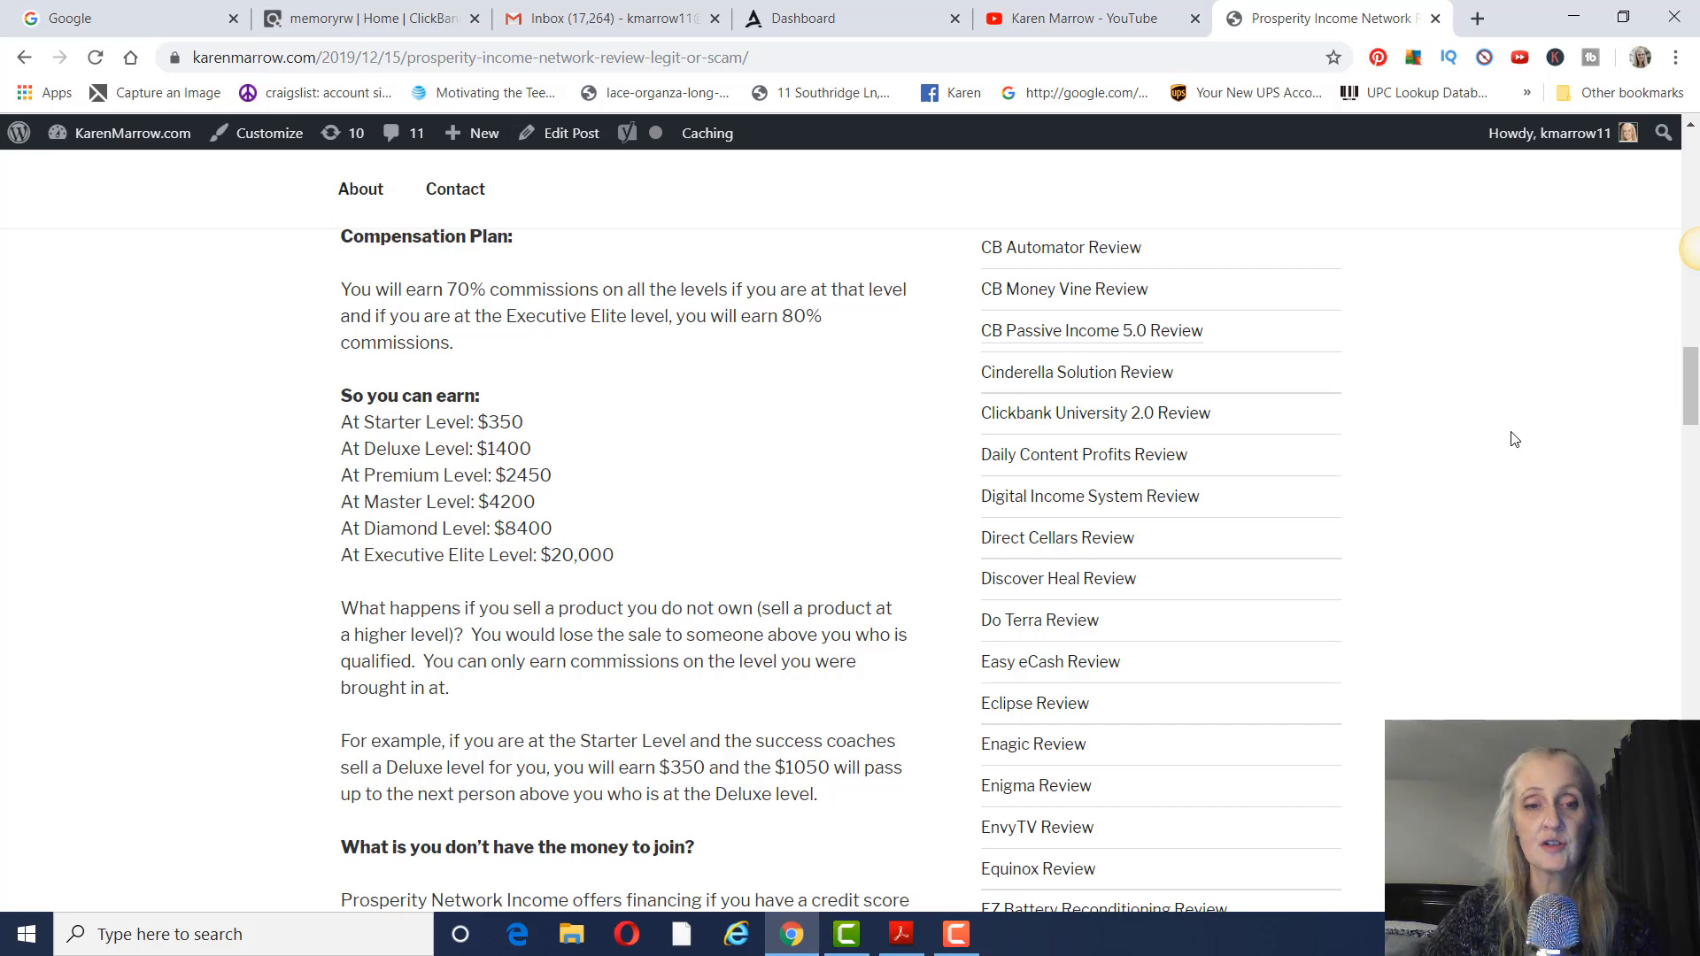
scroll(down, 3)
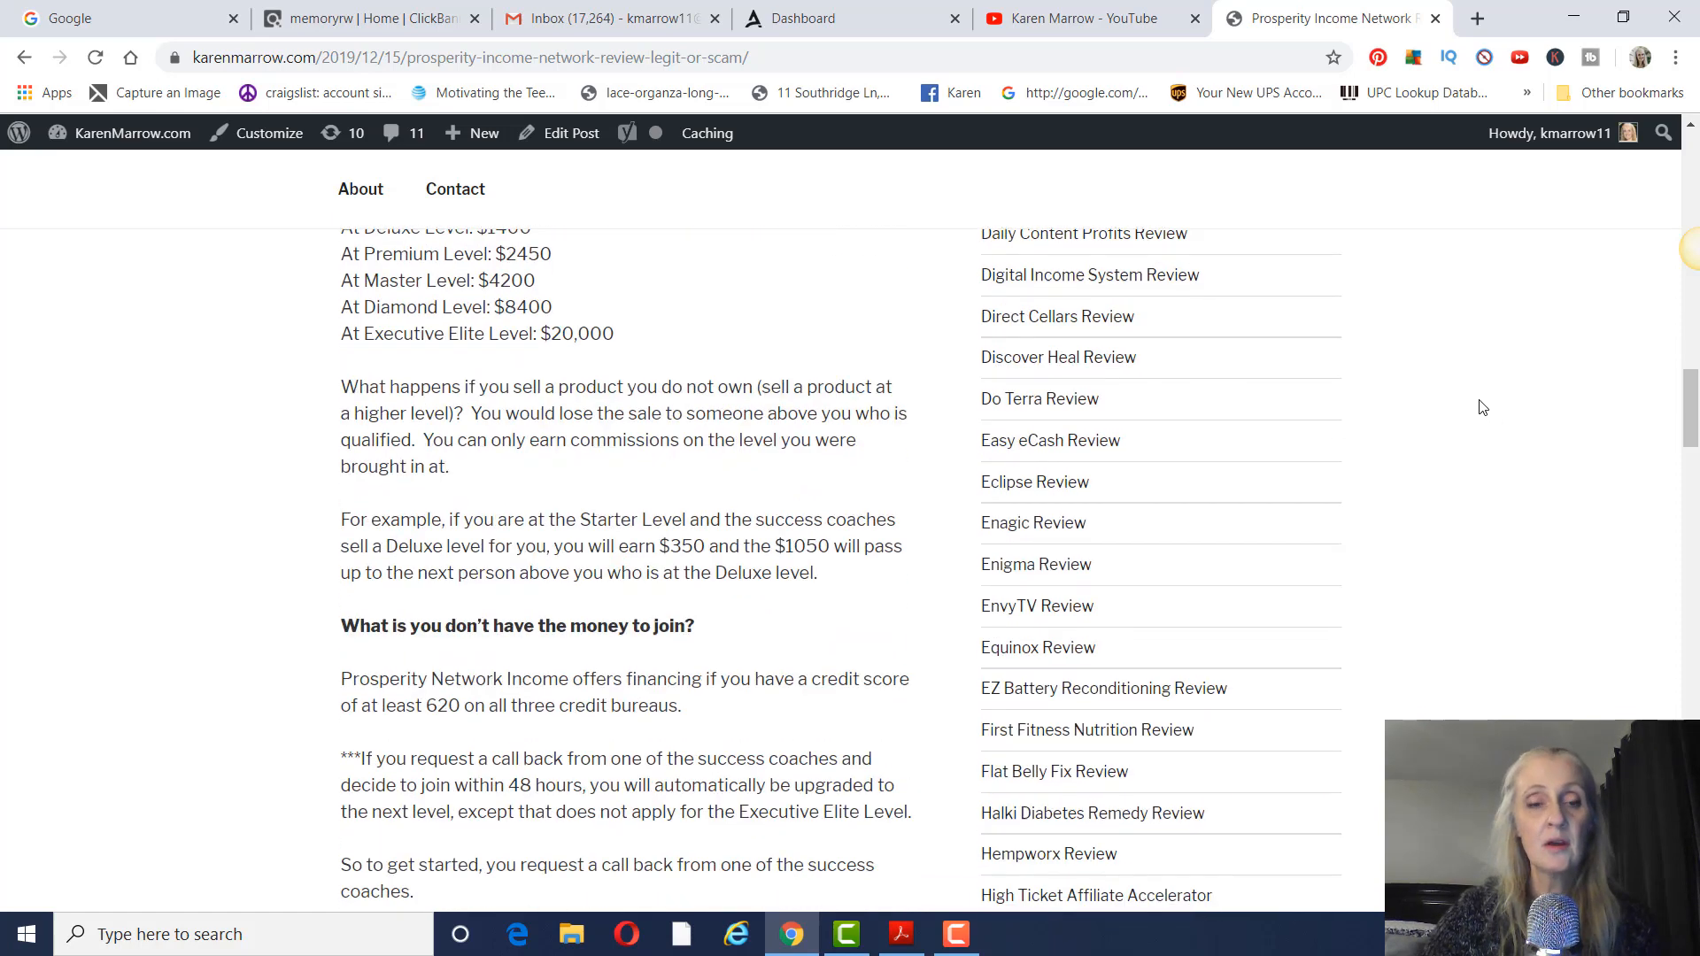
scroll(down, 3)
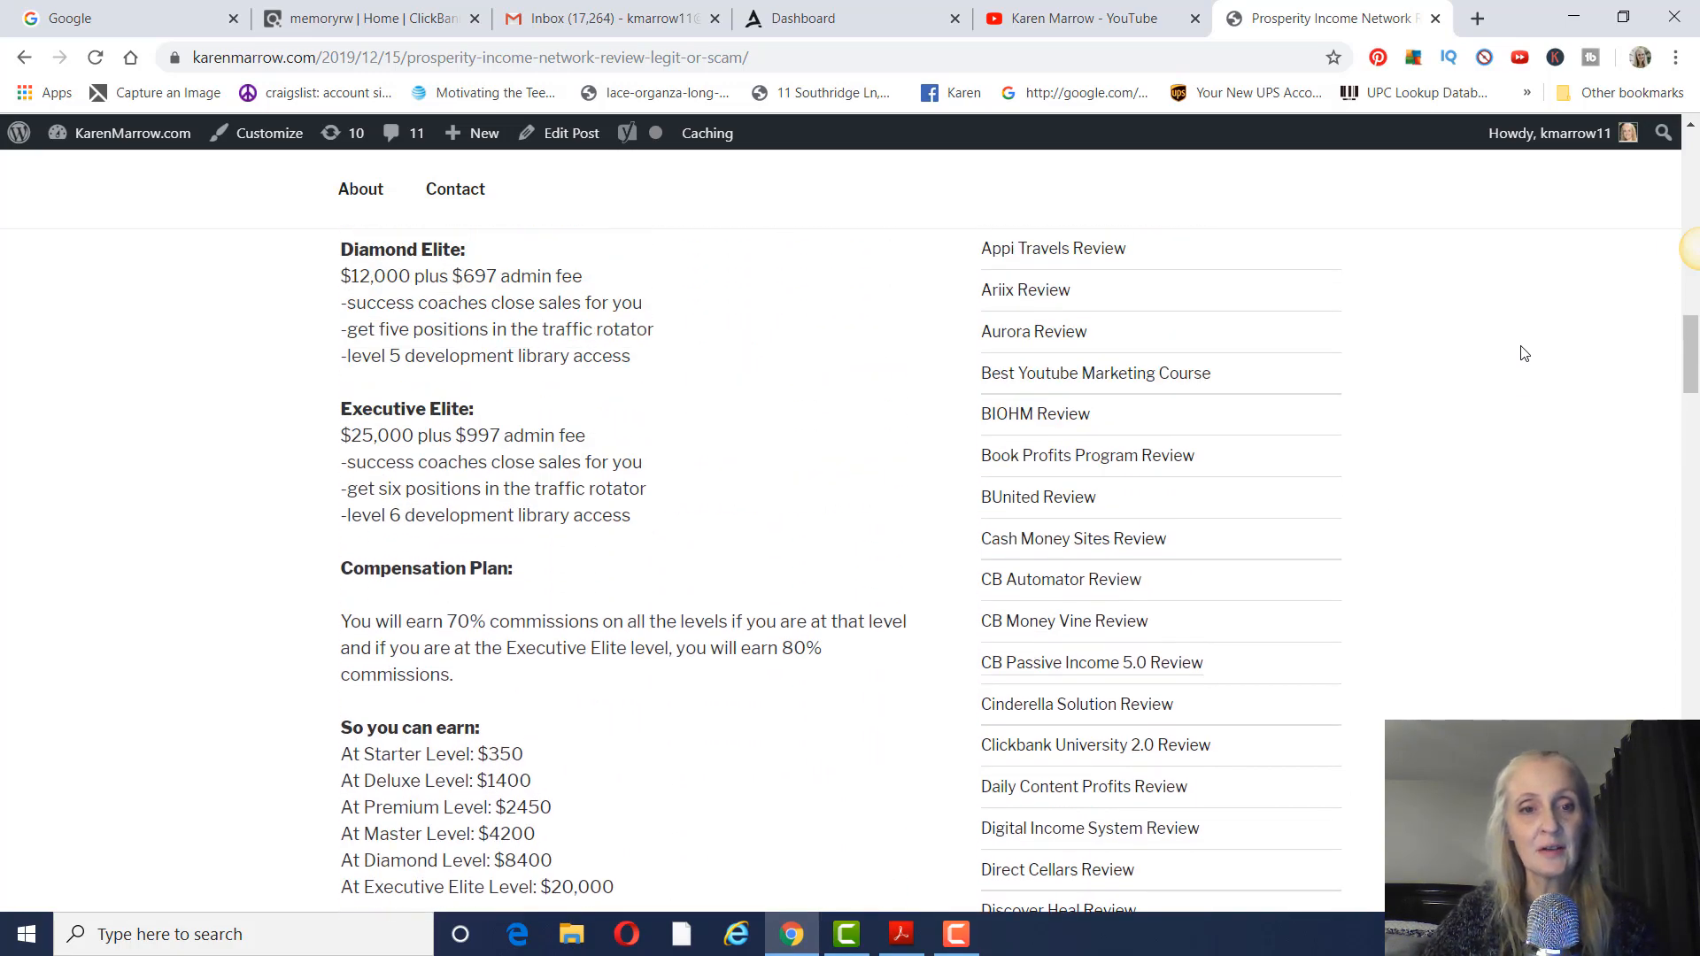
Revisit the Diamond Elite and Executive Elite tiers, then scroll past financing to the Pros list.
scroll(down, 3)
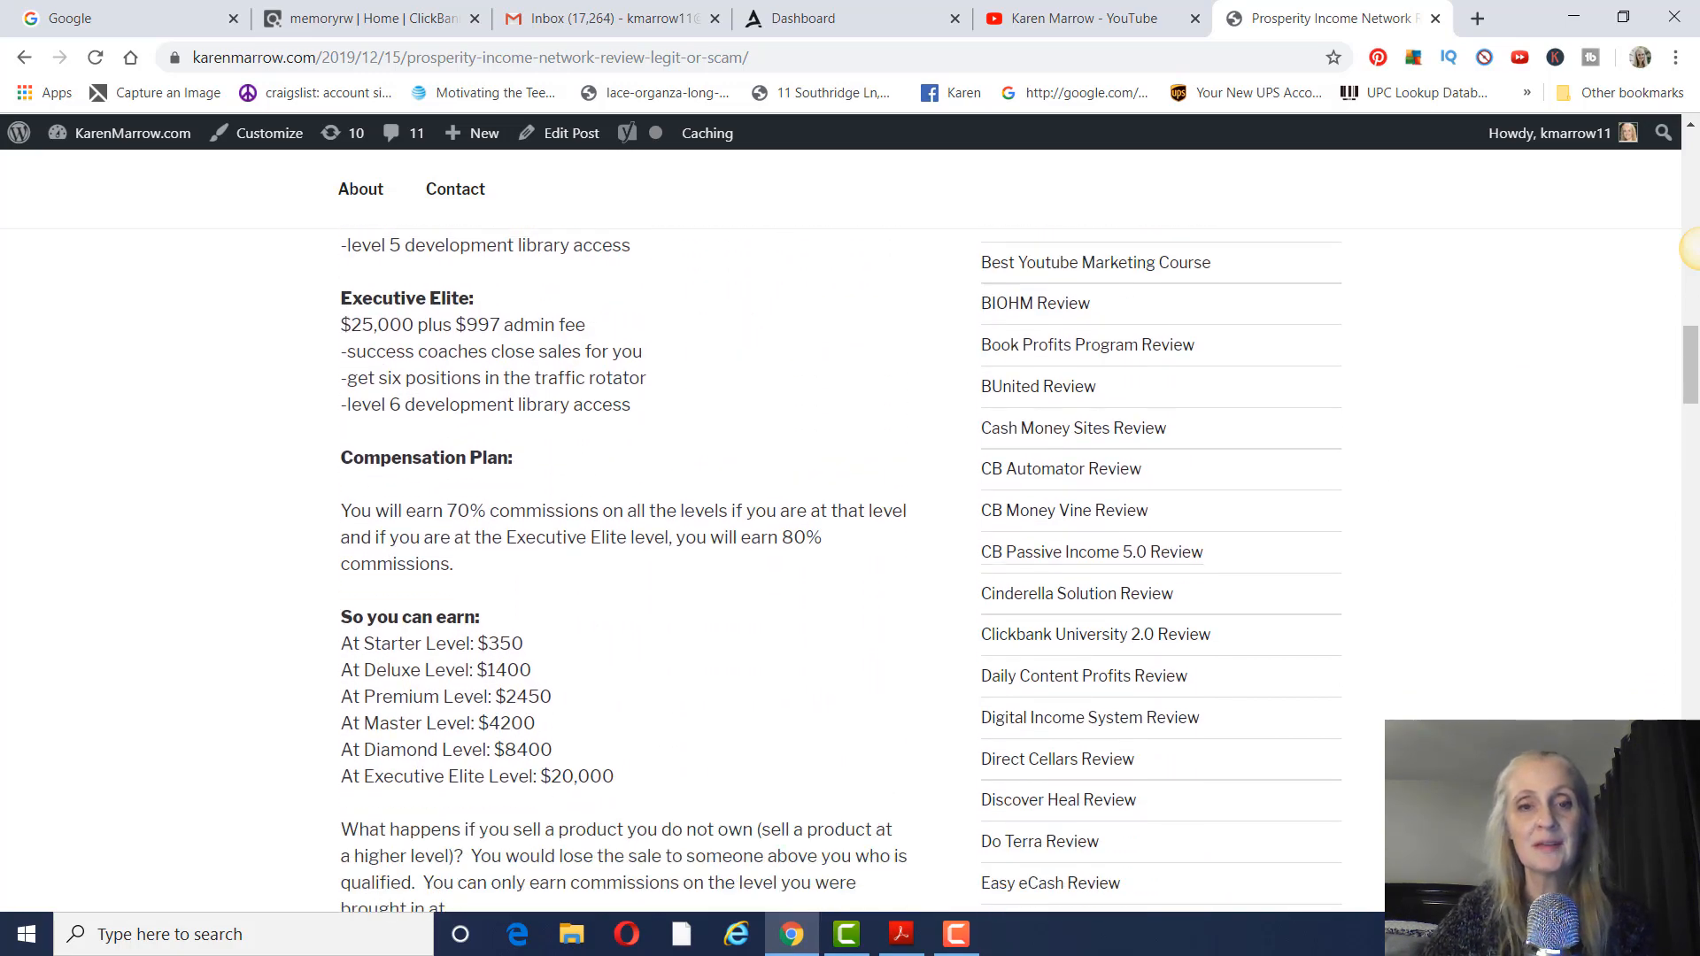
scroll(down, 3)
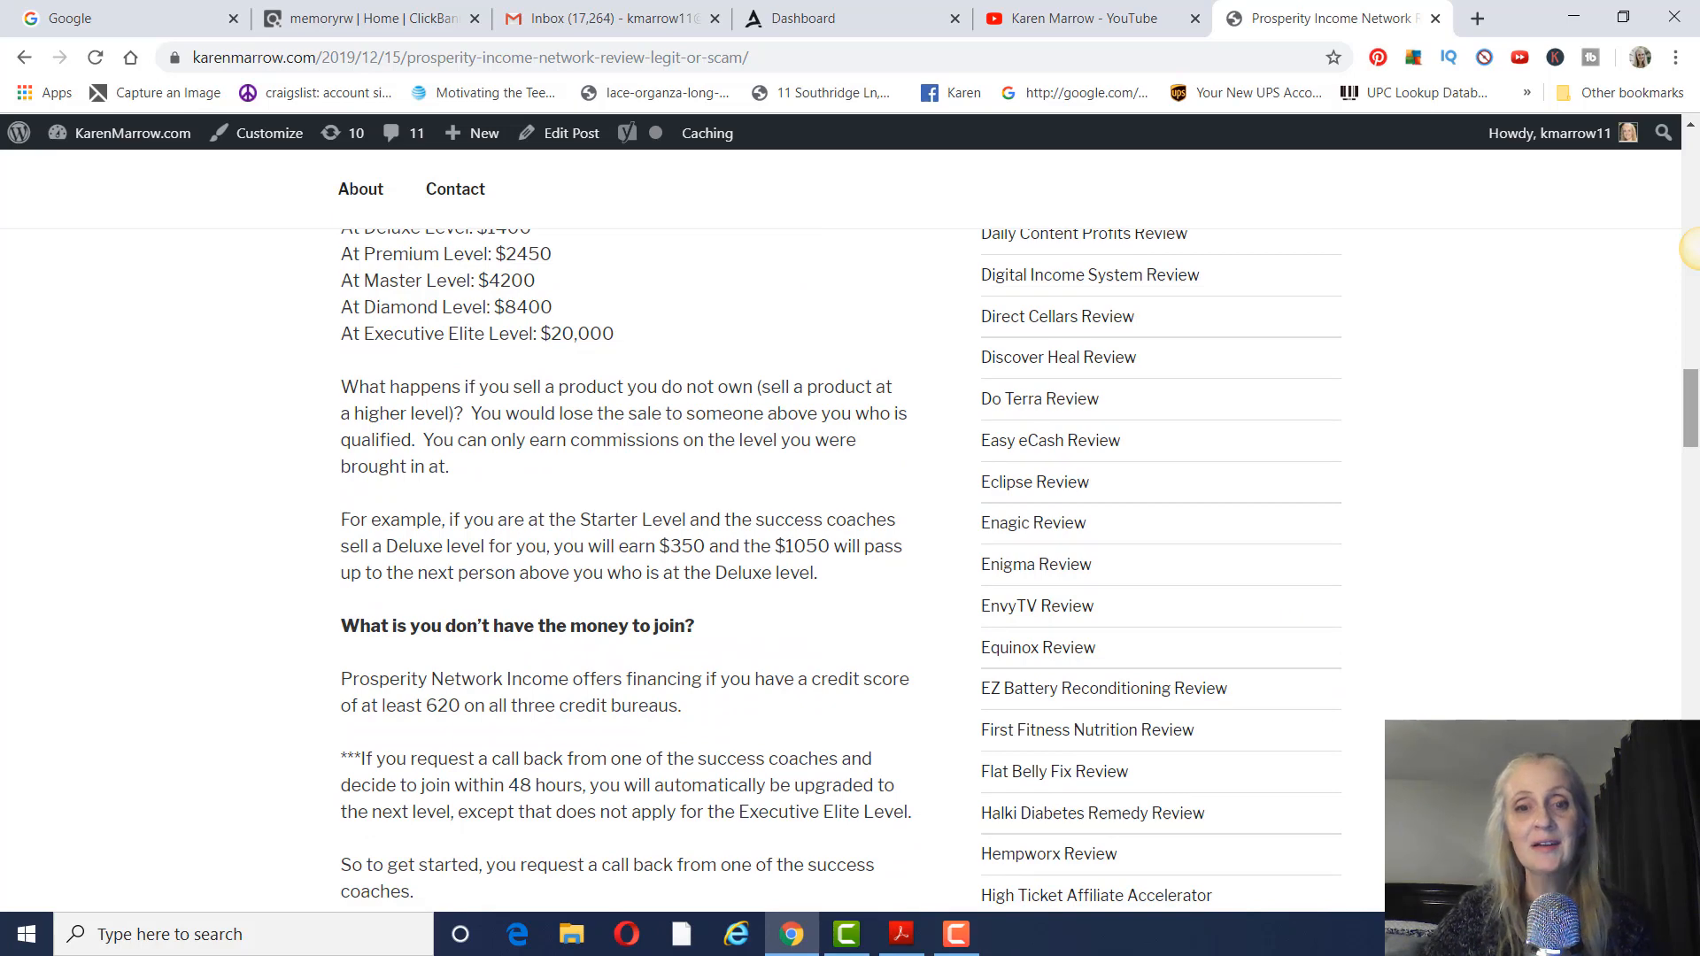
scroll(down, 3)
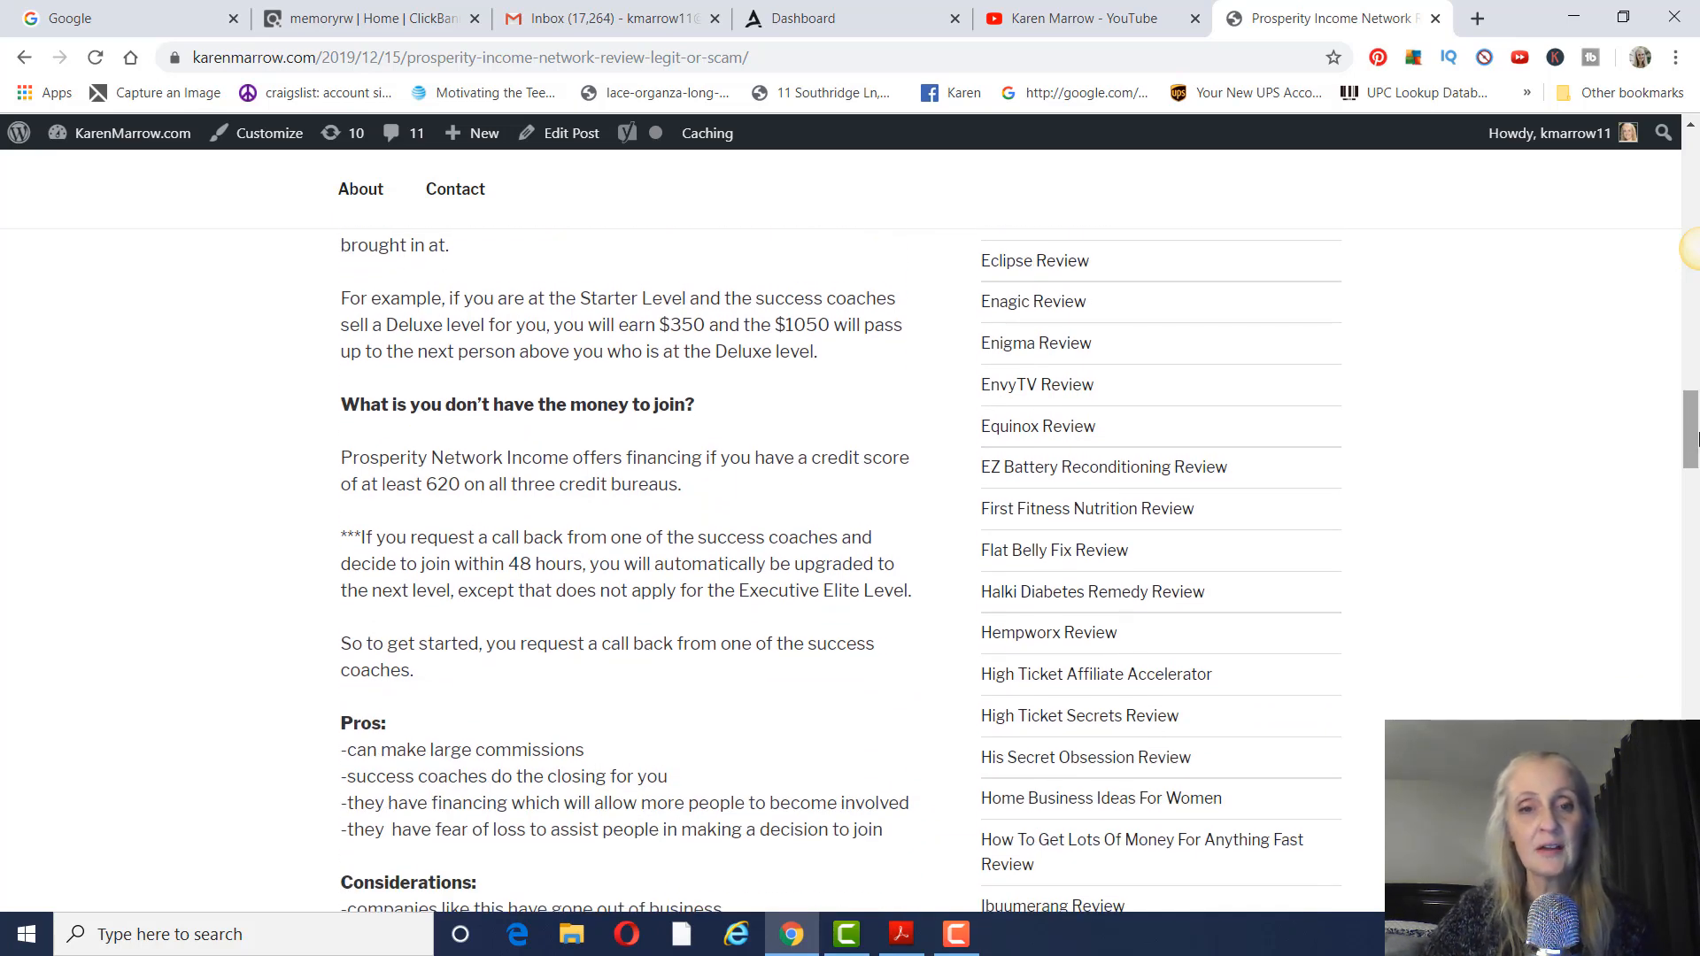
scroll(down, 3)
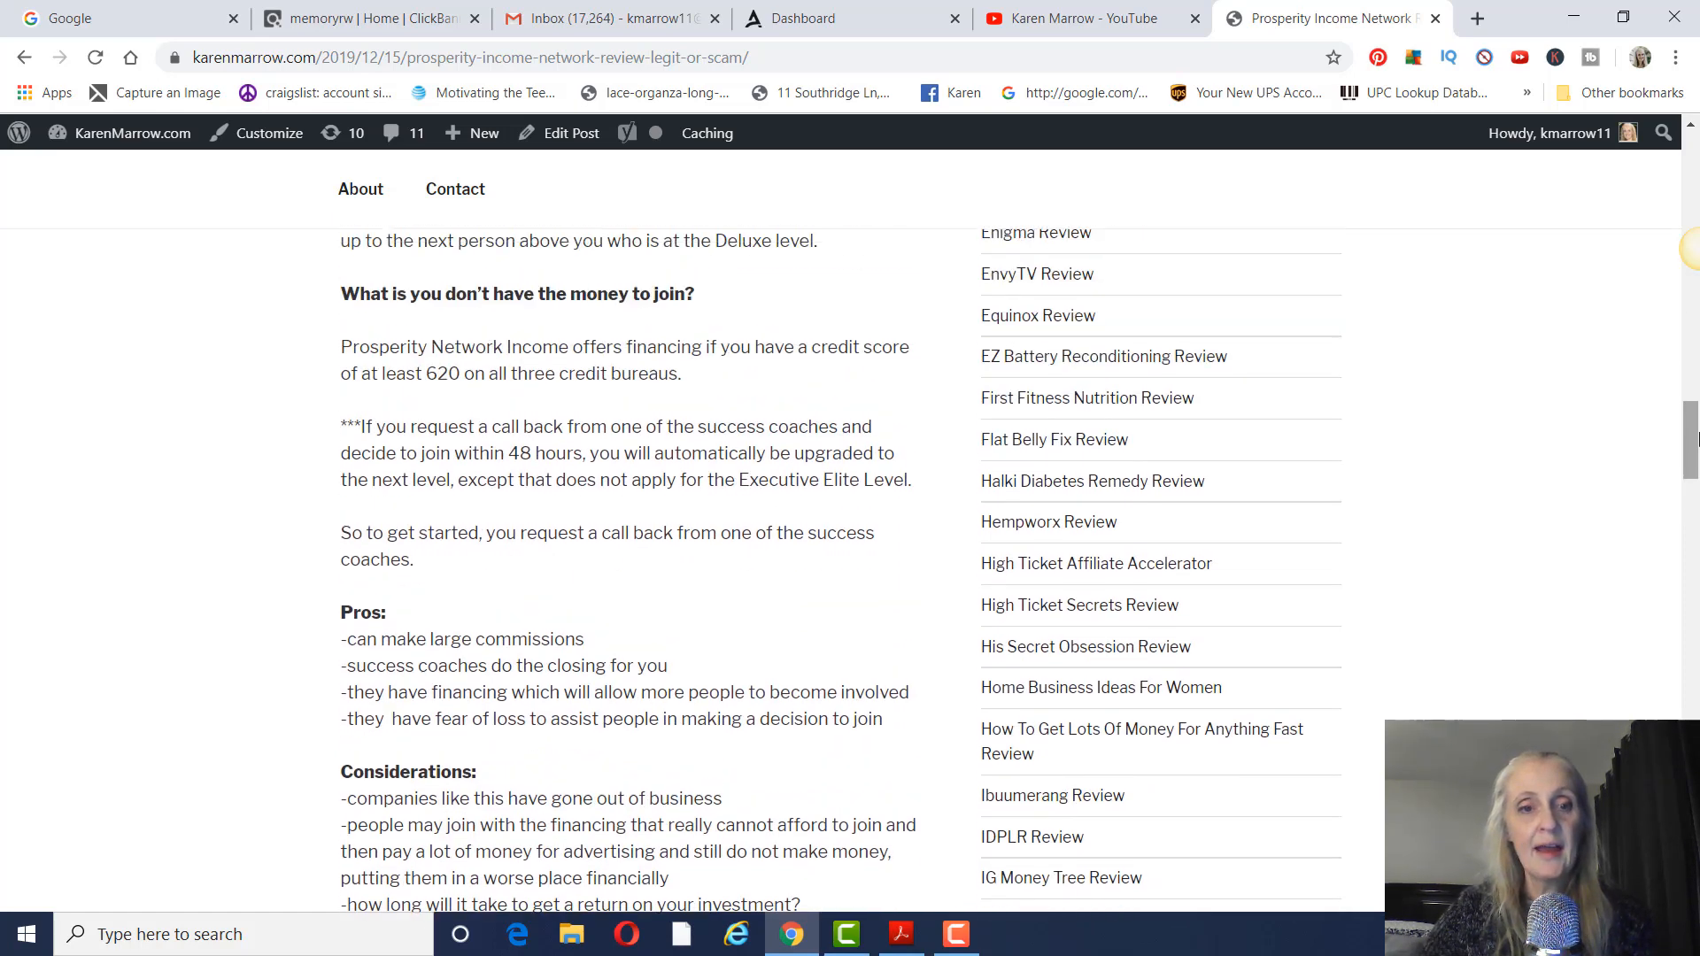
Scroll past Pros to the Considerations questions, through the one on the $25,000 level.
scroll(down, 3)
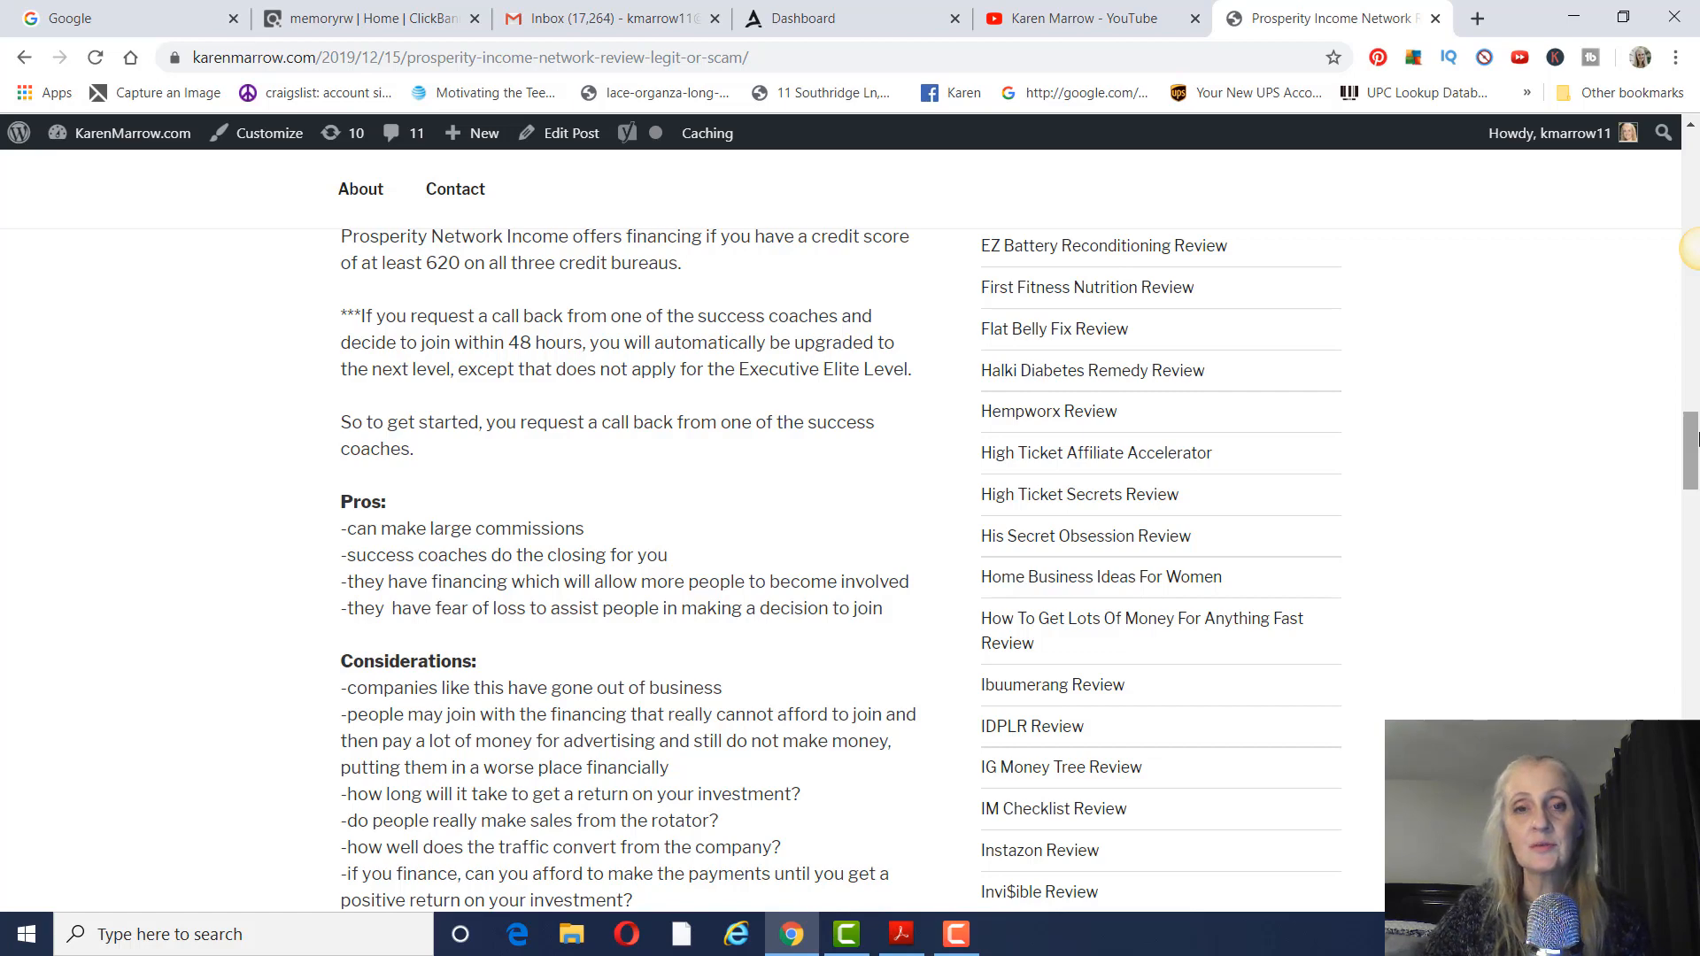
scroll(down, 3)
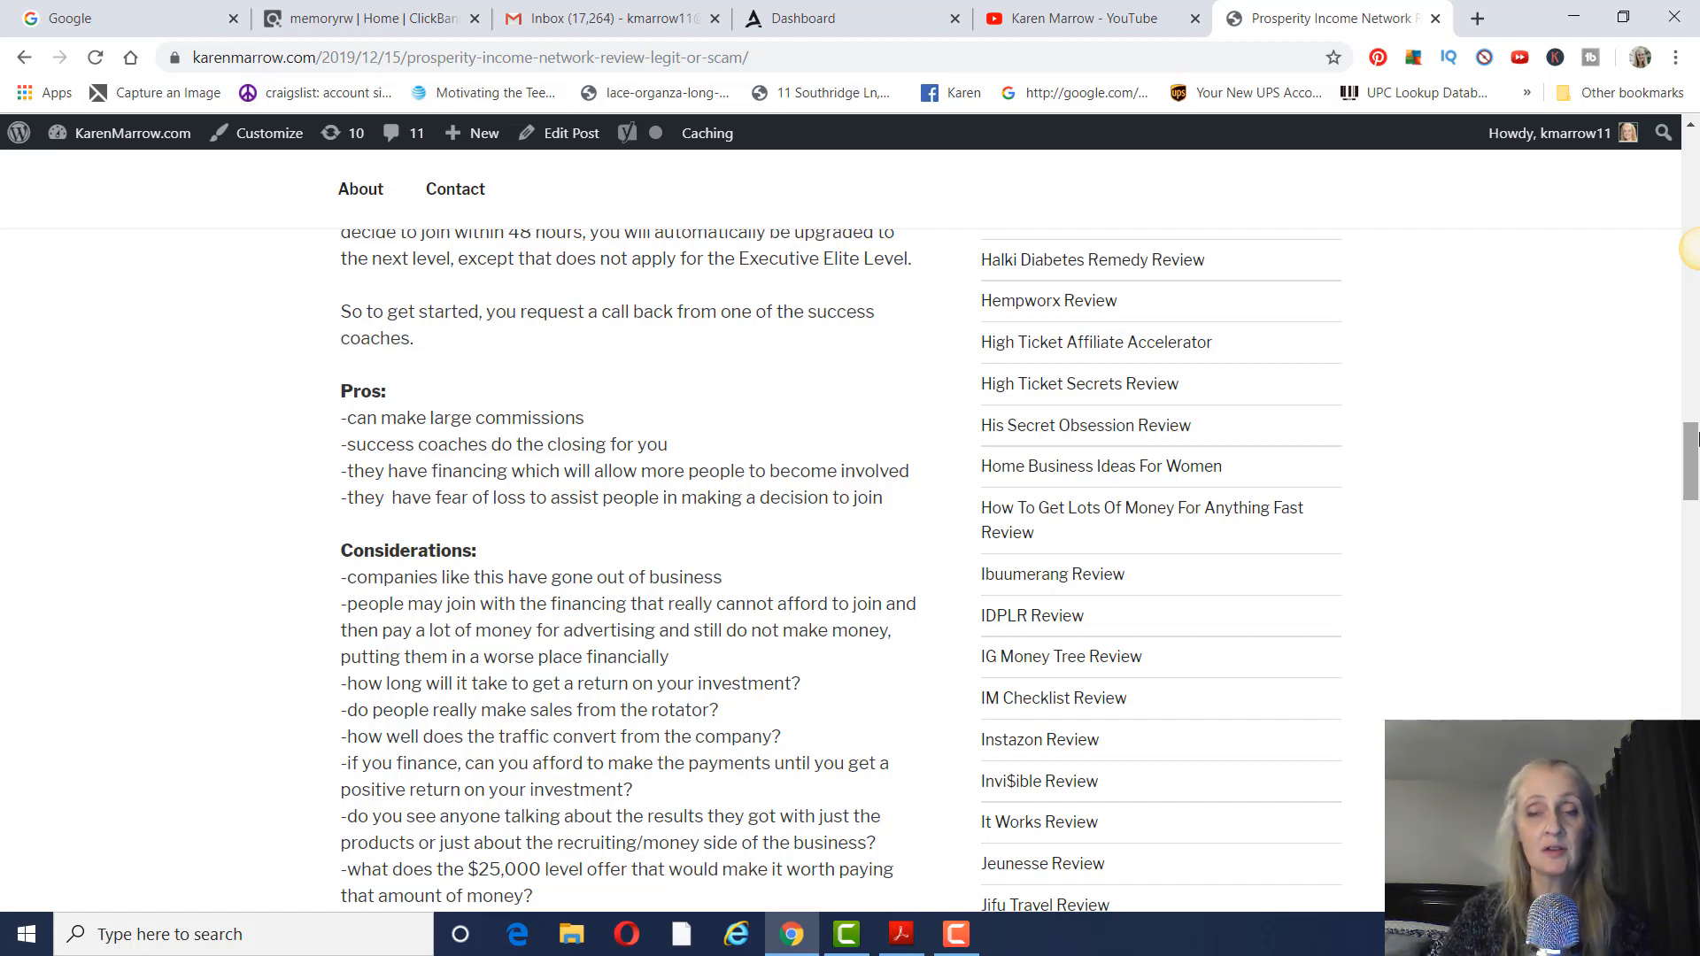
mouse_move(1676, 368)
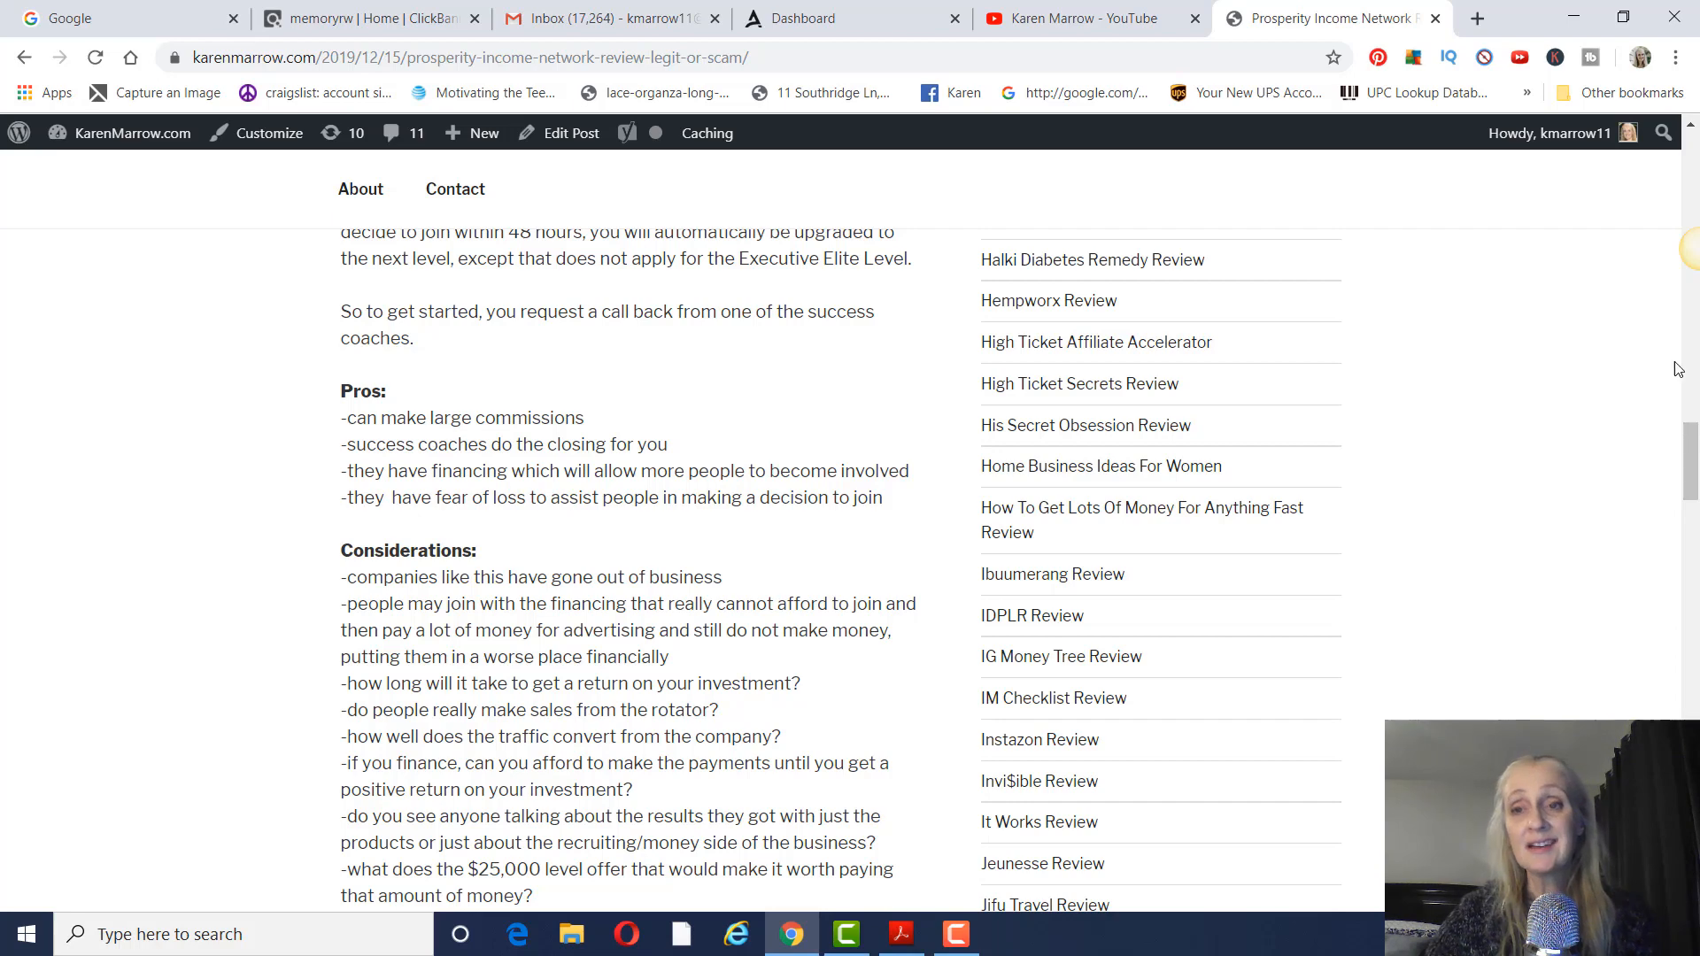
scroll(down, 3)
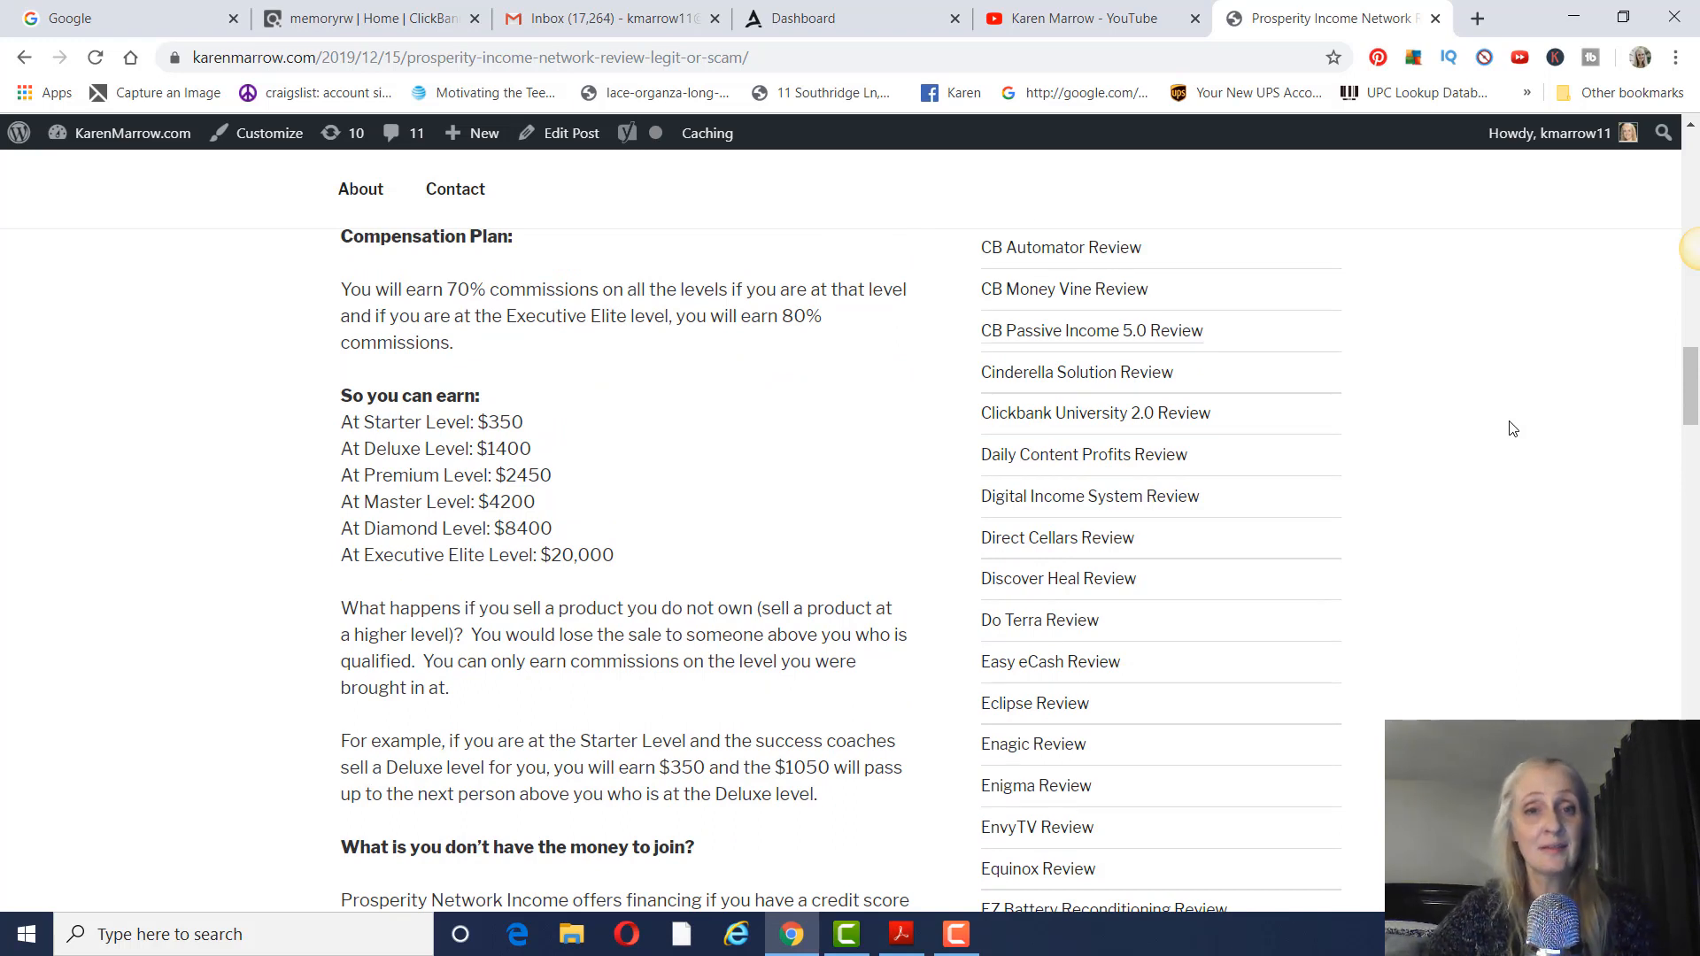
mouse_move(1420, 480)
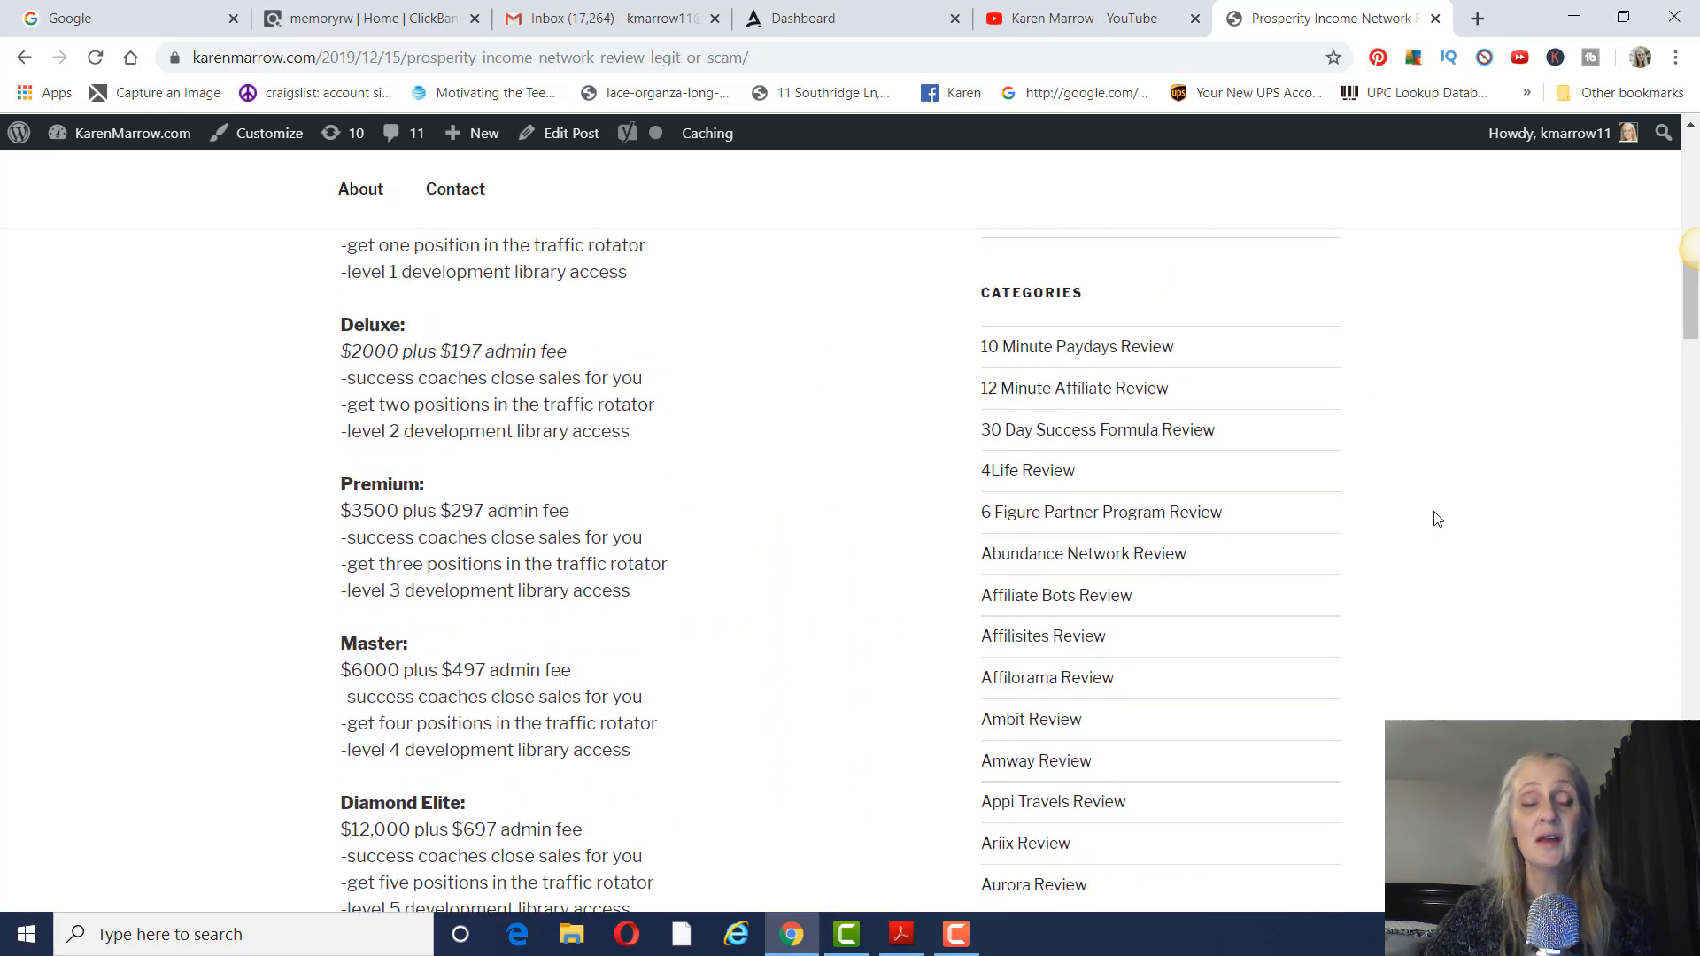
scroll(up, 3)
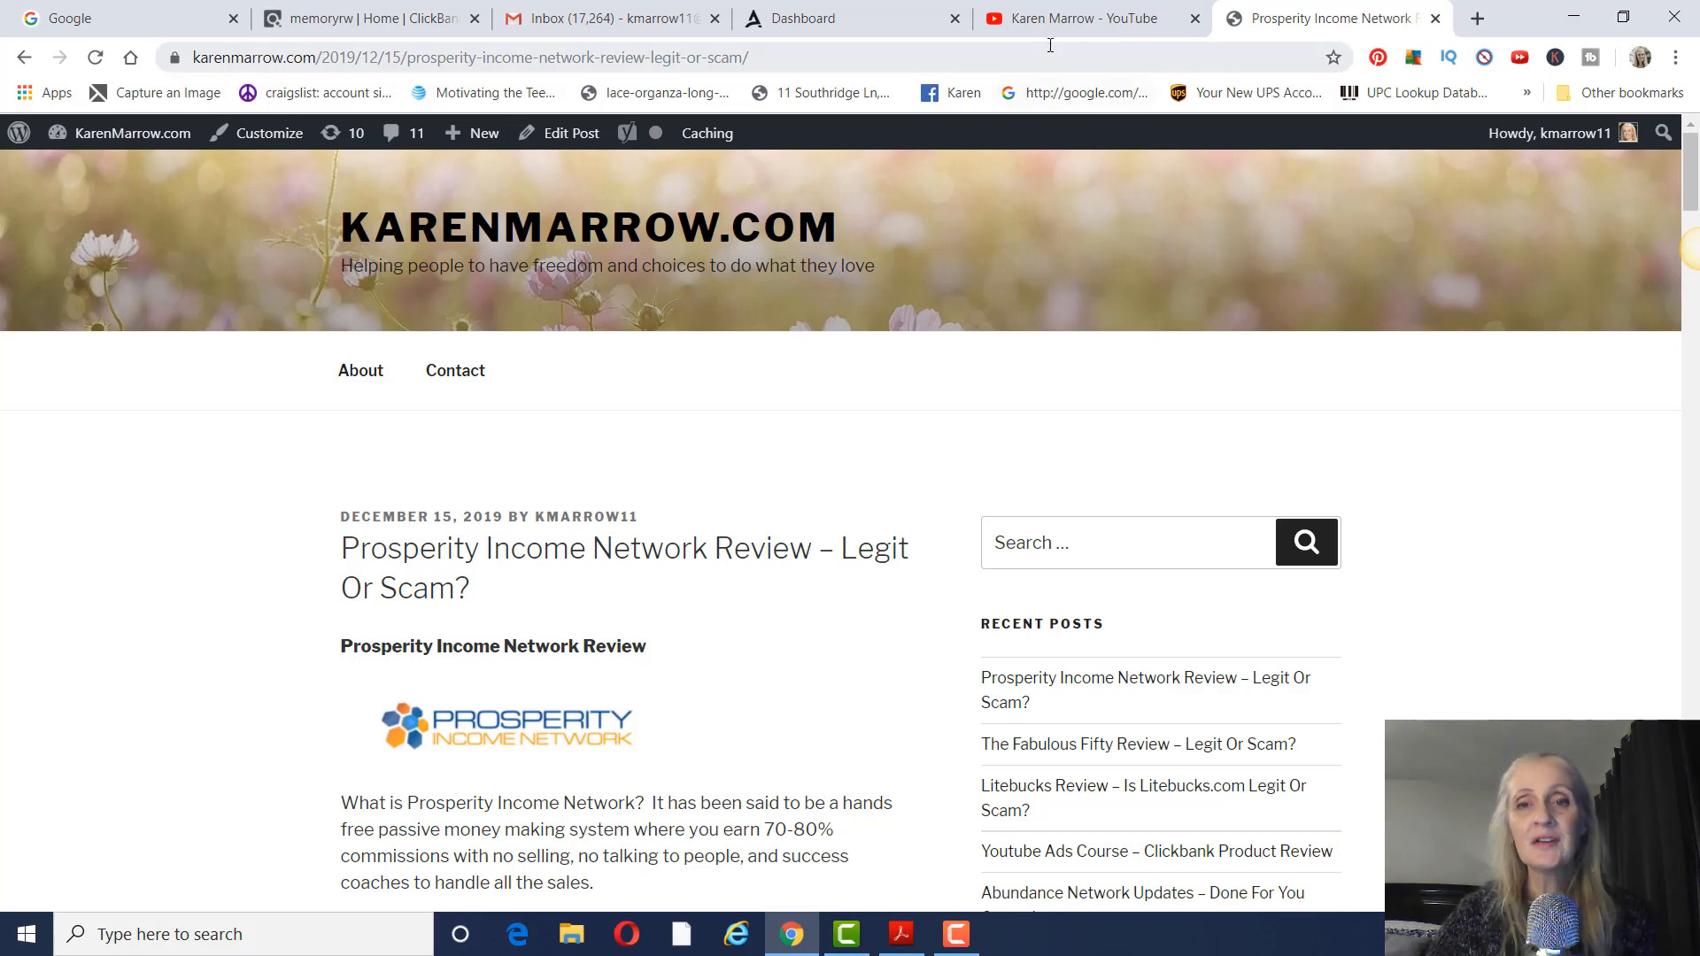
Switch to the Karen Marrow - YouTube tab showing the channel's videos page.
click(1073, 18)
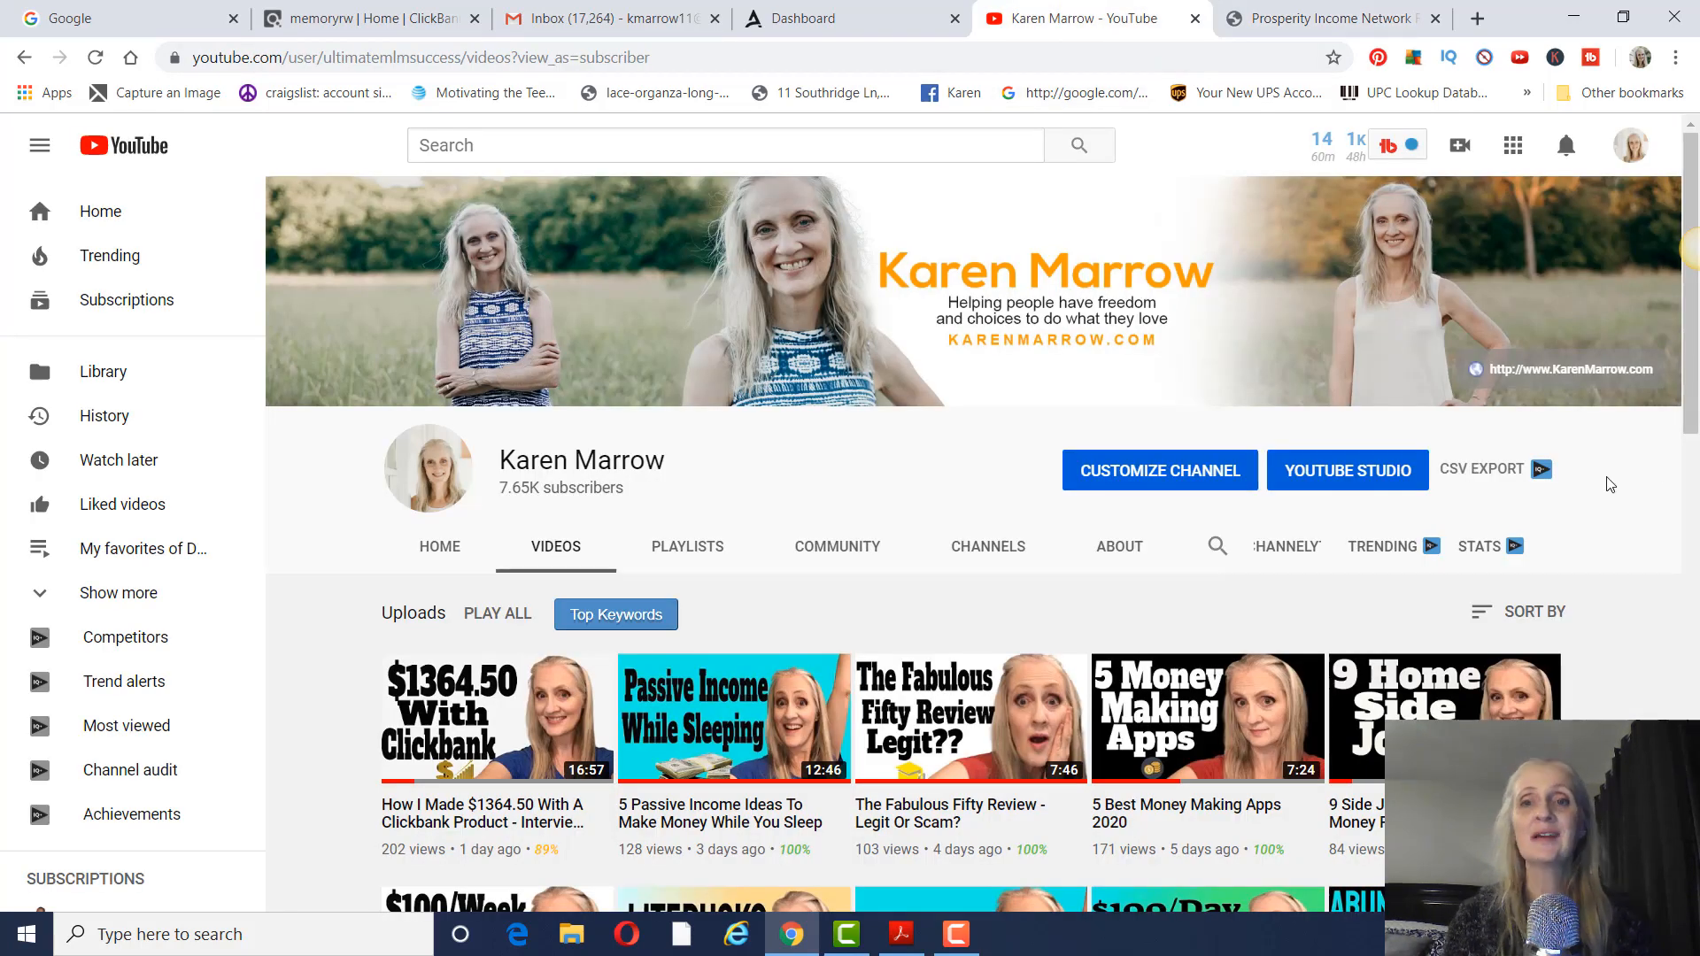